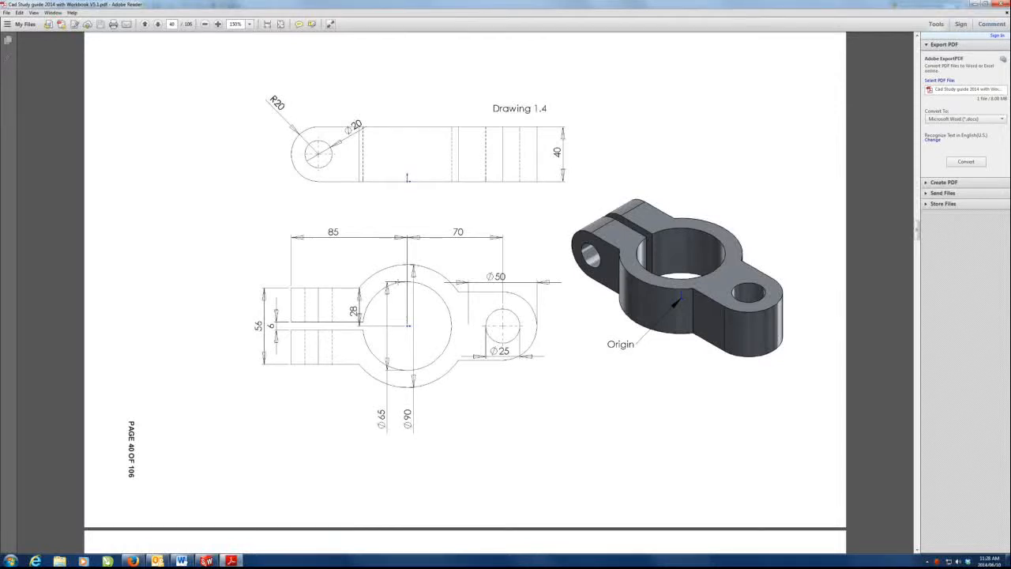
{"action": "mouse_move", "coordinate": [508, 85]}
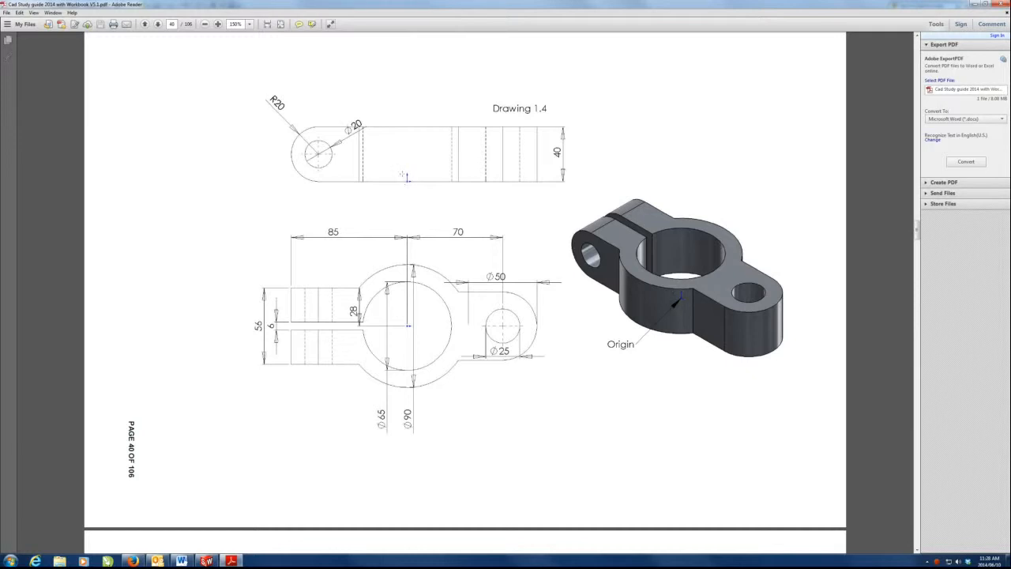
Step: Create a new blank Part document from the New SolidWorks Document dialog
{"action": "left_click", "coordinate": [407, 180]}
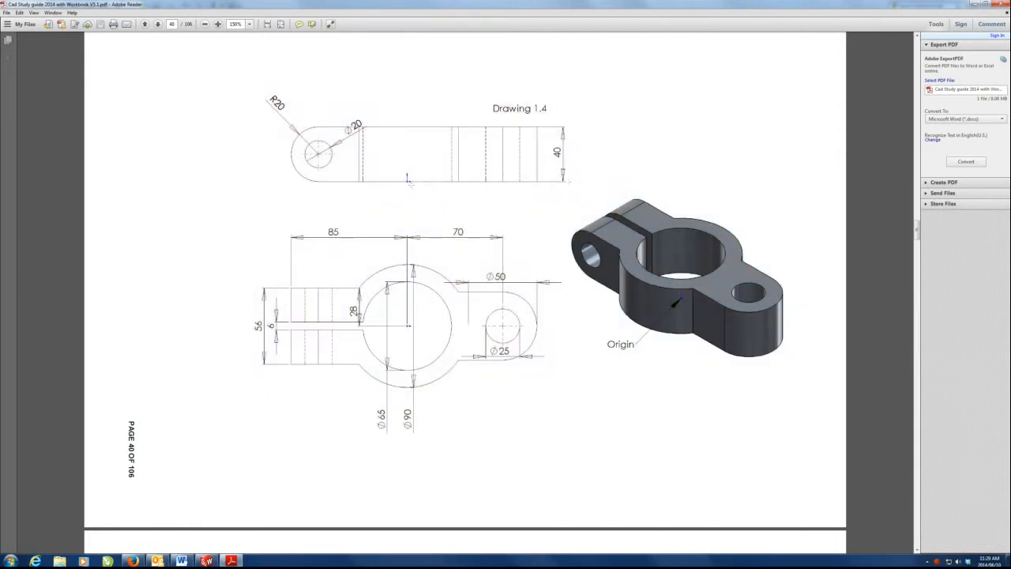
{"action": "mouse_move", "coordinate": [527, 188]}
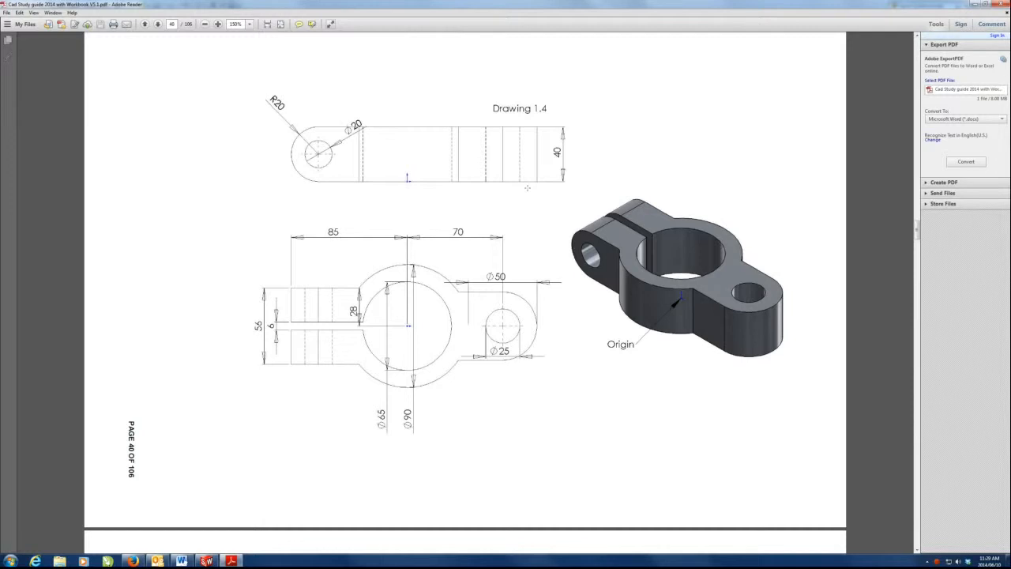
{"action": "mouse_move", "coordinate": [335, 382]}
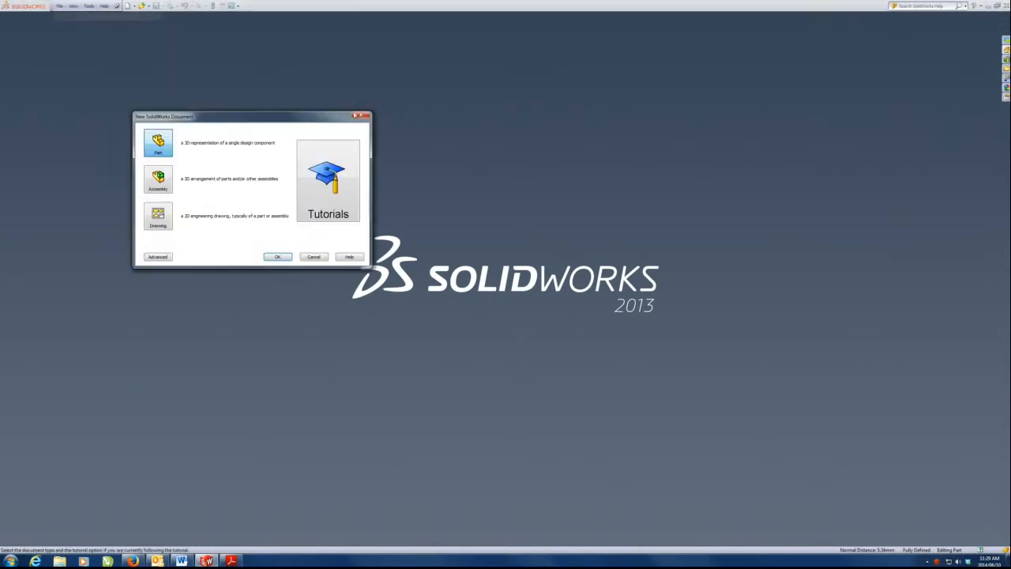
{"action": "left_click", "coordinate": [277, 256]}
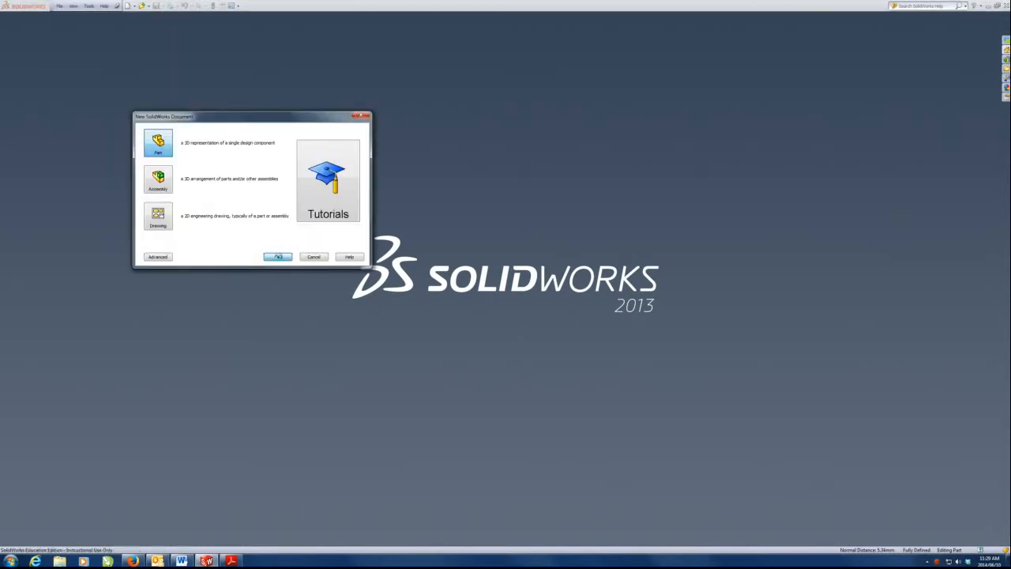
{"action": "left_click", "coordinate": [278, 256]}
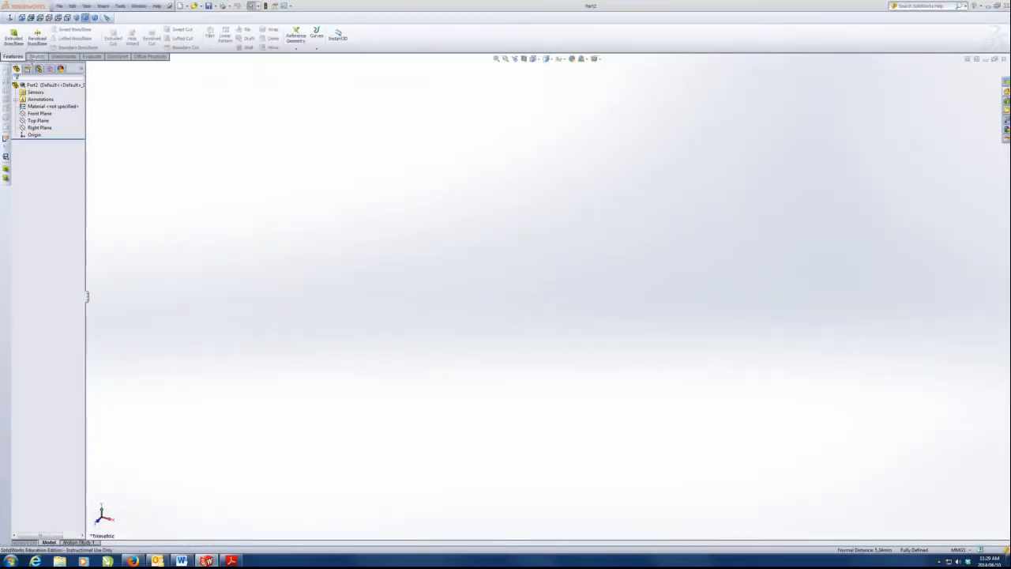
{"action": "left_click", "coordinate": [35, 106]}
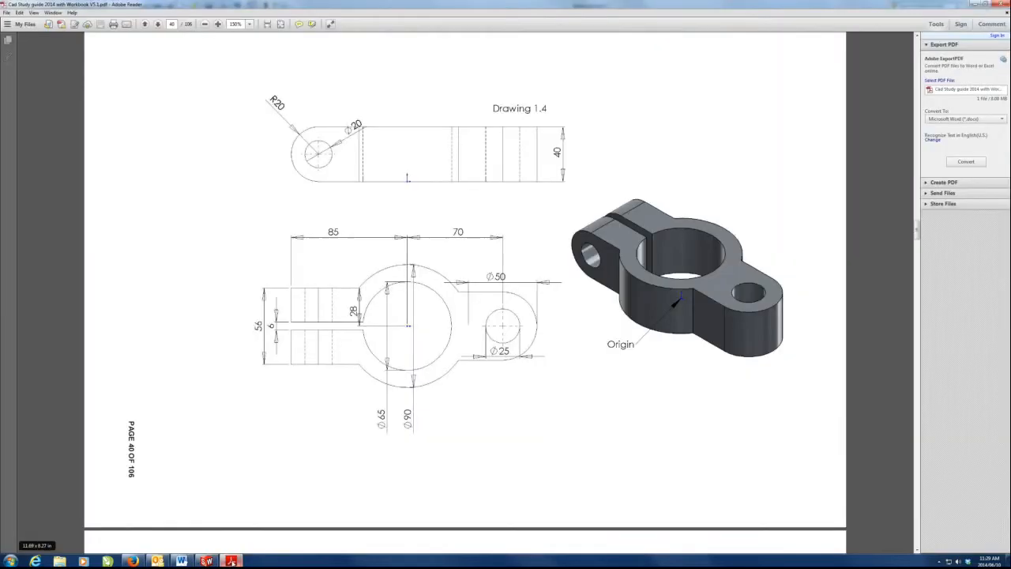
{"action": "mouse_move", "coordinate": [476, 364]}
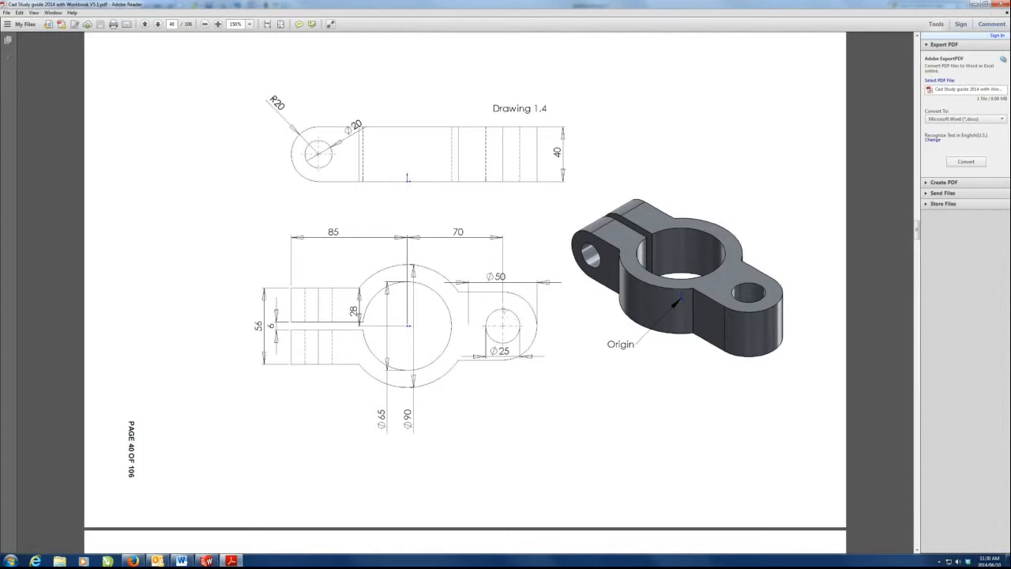
{"action": "mouse_move", "coordinate": [418, 395]}
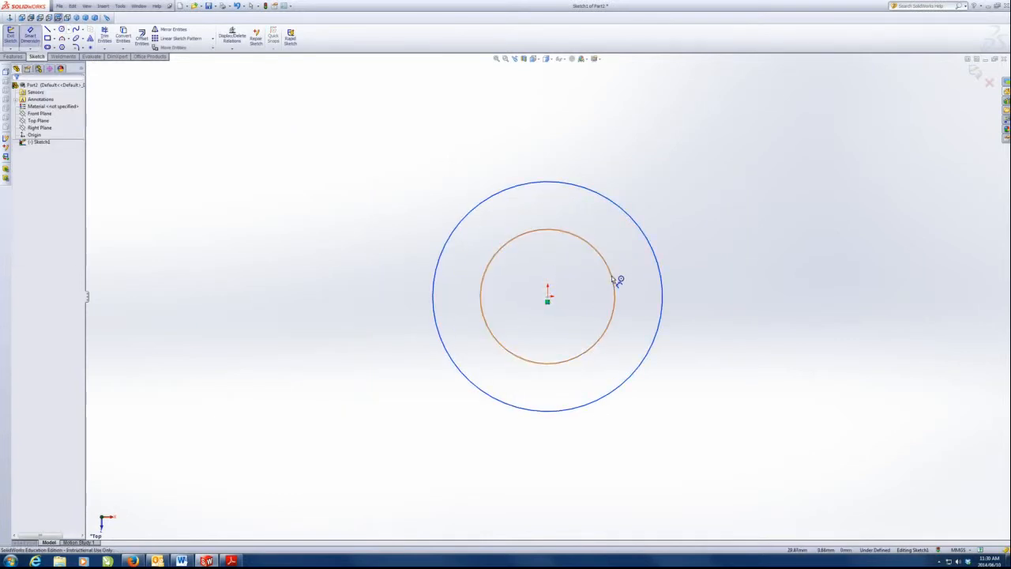
Step: Dimension the inner circle Ø65 and the outer circle Ø90, fully defining the sketch
{"action": "left_click", "coordinate": [596, 280]}
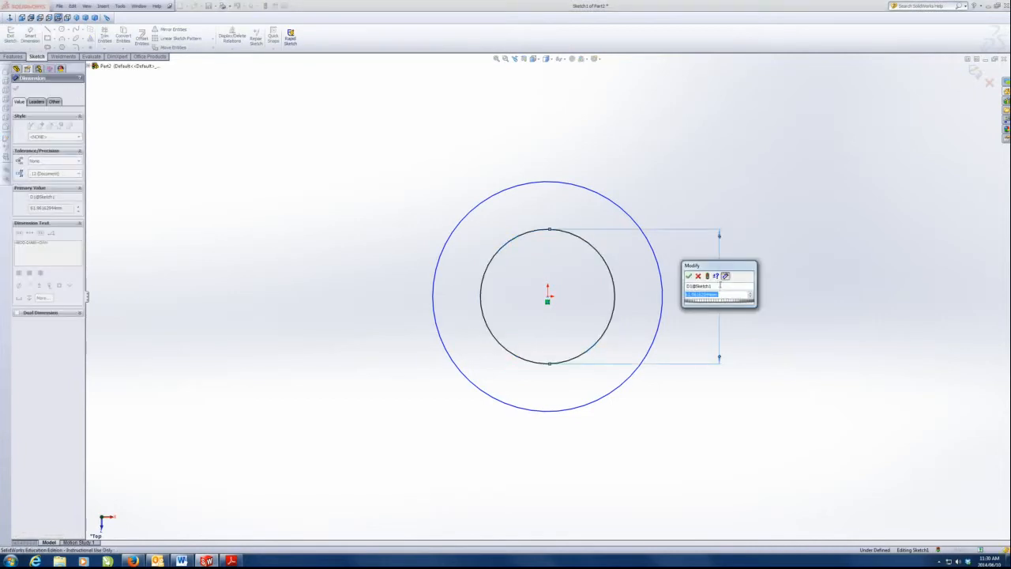
{"action": "left_click", "coordinate": [689, 276]}
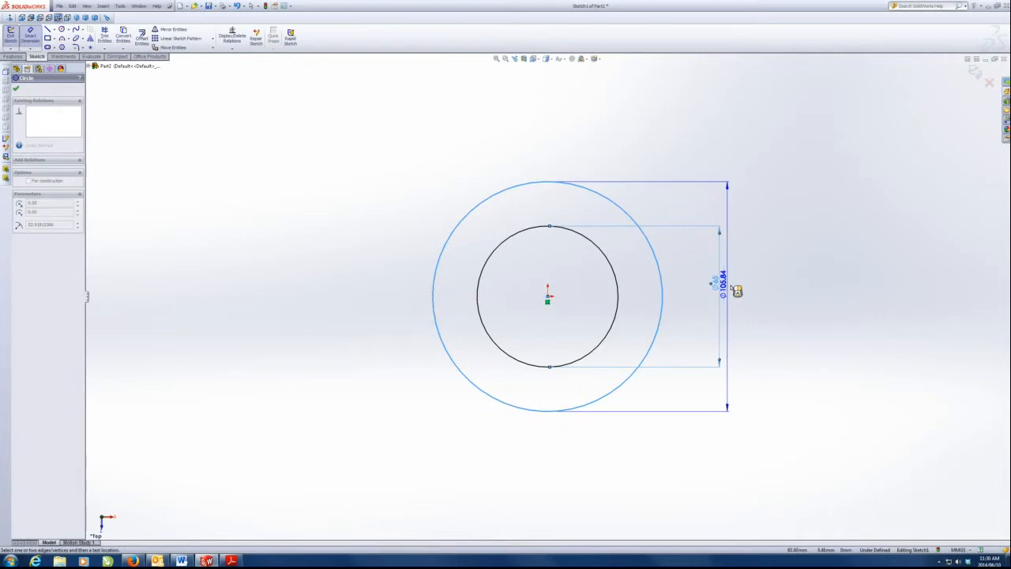
{"action": "left_click", "coordinate": [724, 290]}
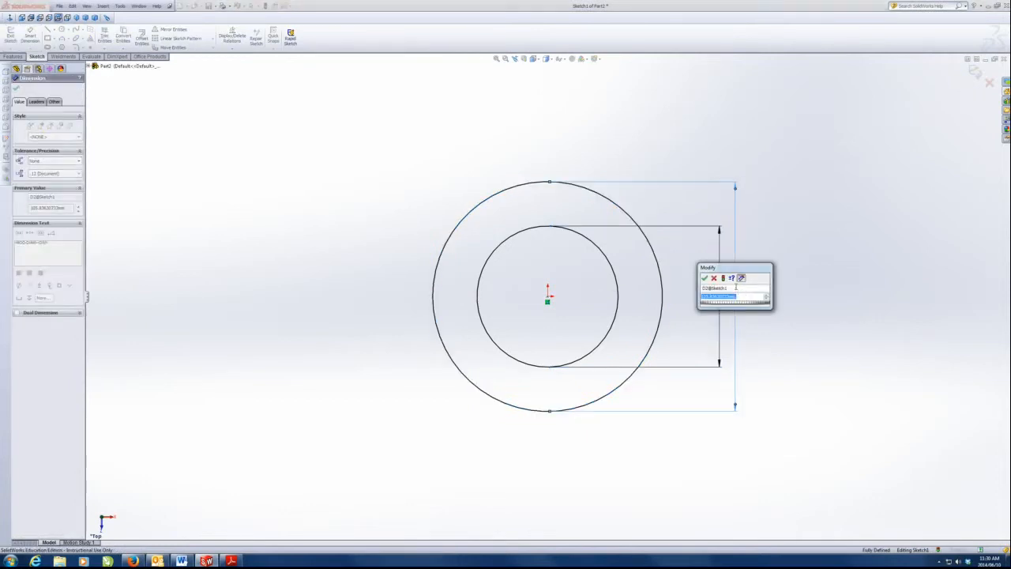
{"action": "left_click", "coordinate": [704, 278]}
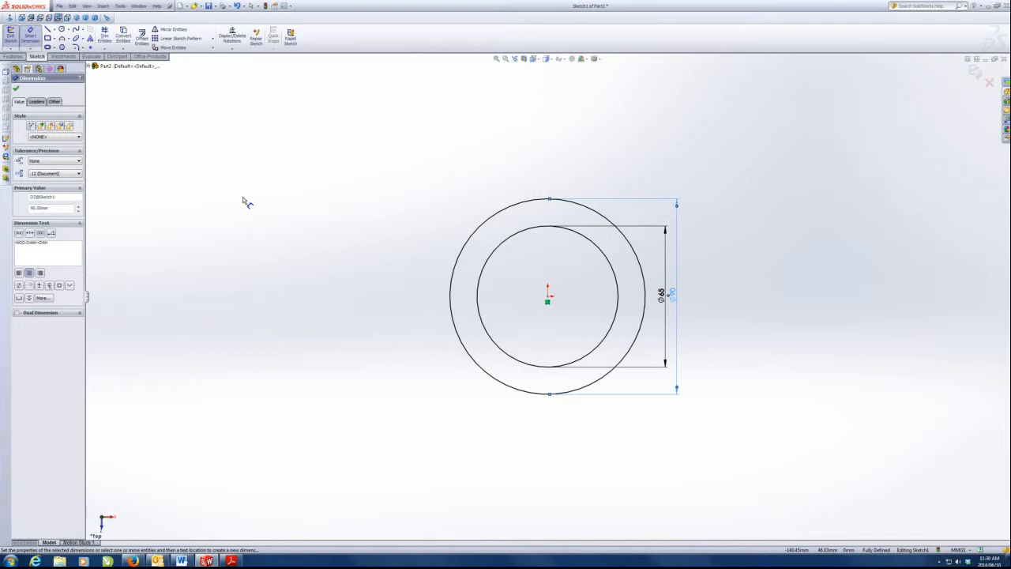
{"action": "mouse_move", "coordinate": [247, 200]}
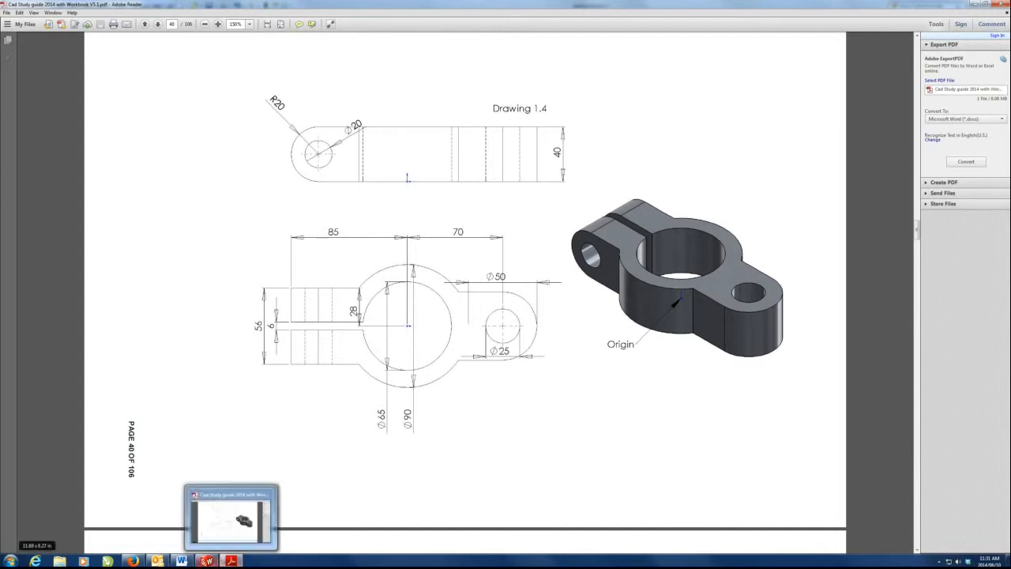
{"action": "left_click", "coordinate": [207, 561]}
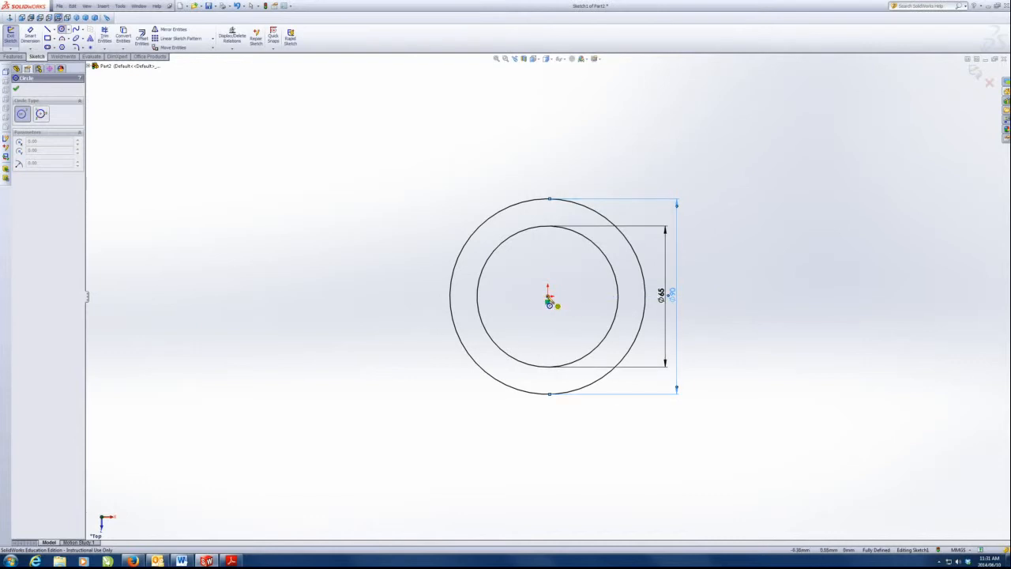
{"action": "mouse_move", "coordinate": [549, 302]}
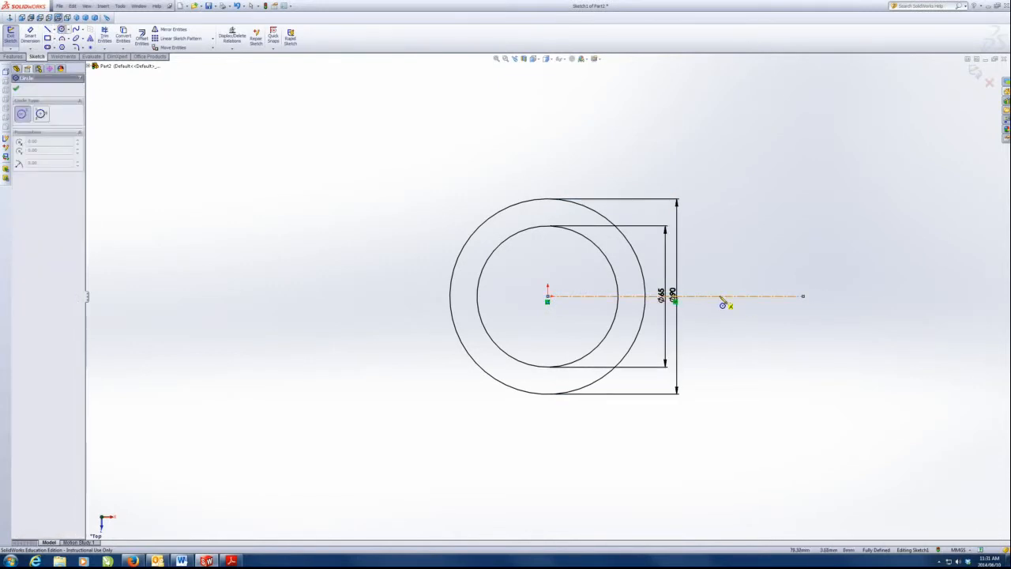
Step: Draw a horizontal centreline and dimension the right circle pair Ø25 and Ø50, 70 mm from the origin
{"action": "left_click_drag", "start_coordinate": [719, 296], "coordinate": [743, 287]}
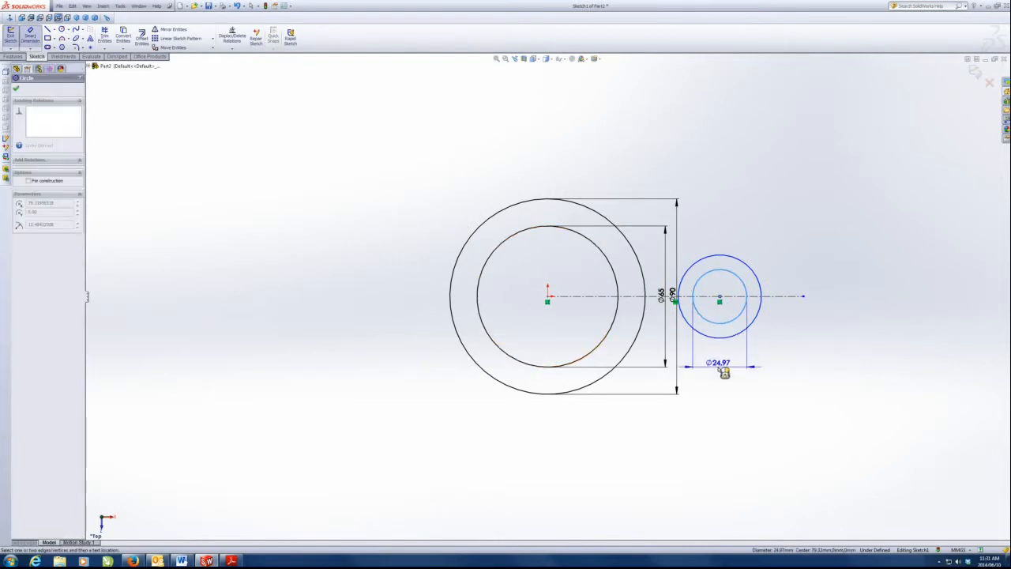
{"action": "left_click", "coordinate": [719, 365]}
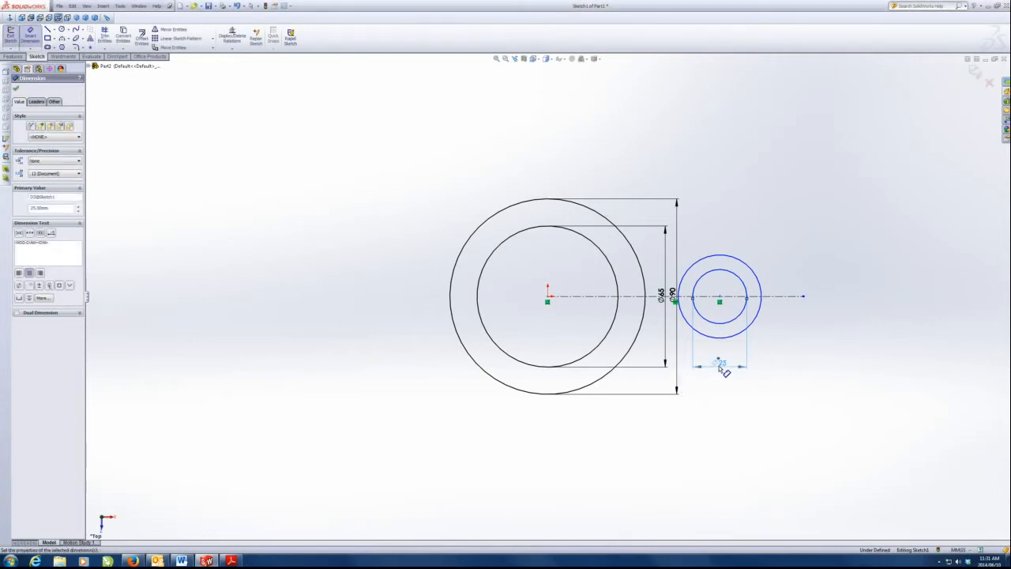
{"action": "left_click", "coordinate": [719, 365]}
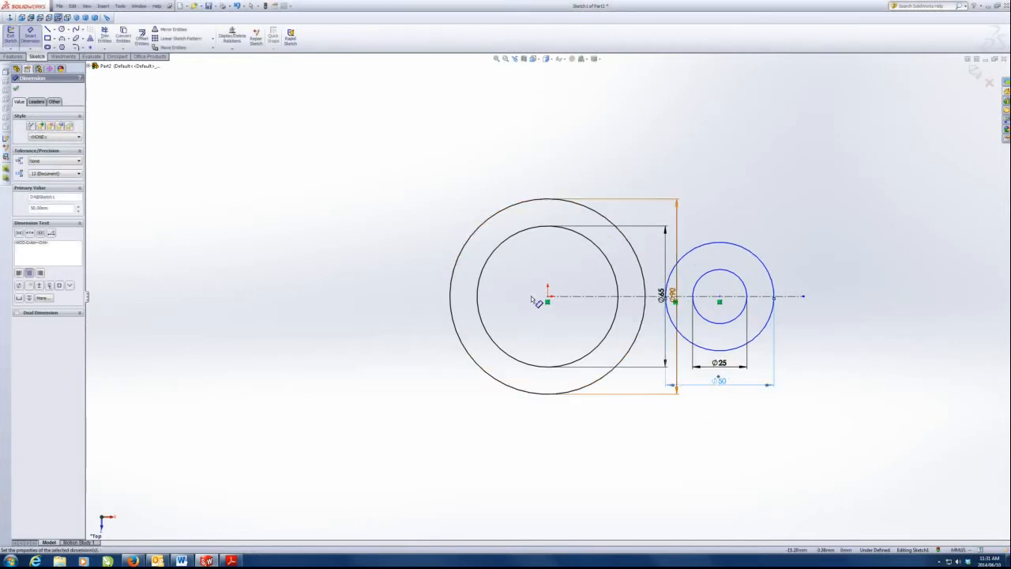
{"action": "left_click", "coordinate": [719, 301]}
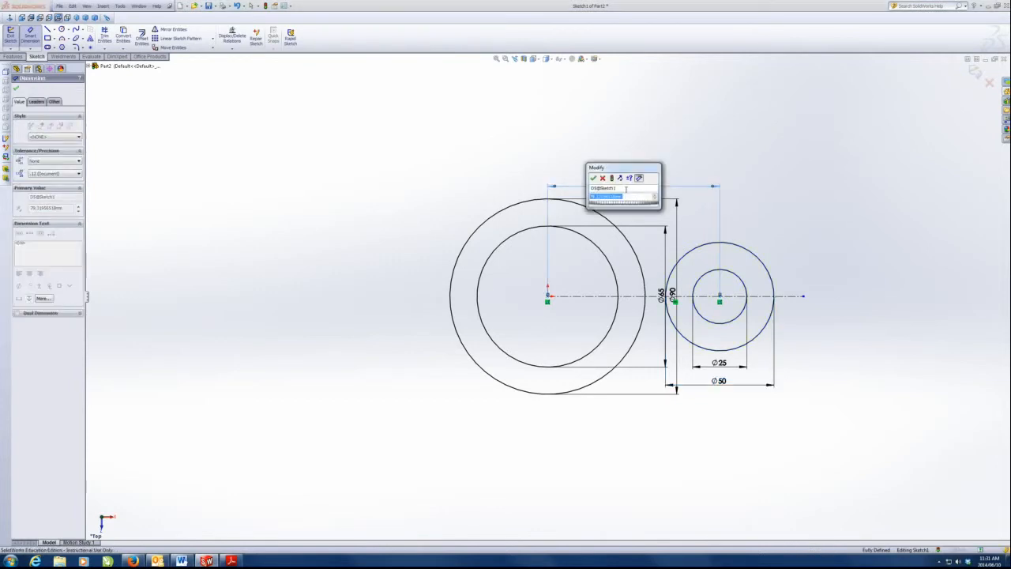
{"action": "left_click", "coordinate": [593, 178]}
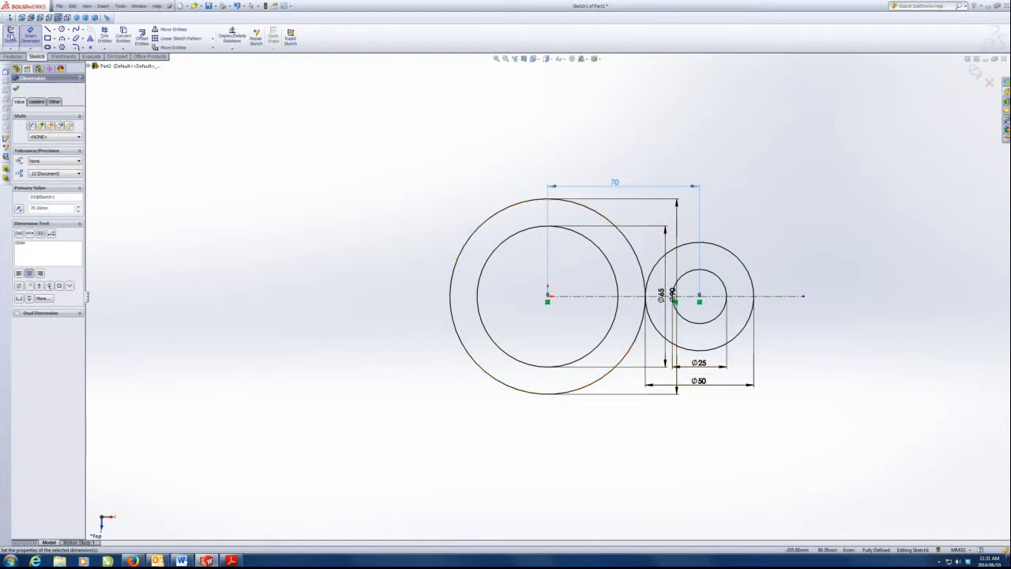
{"action": "mouse_move", "coordinate": [12, 32]}
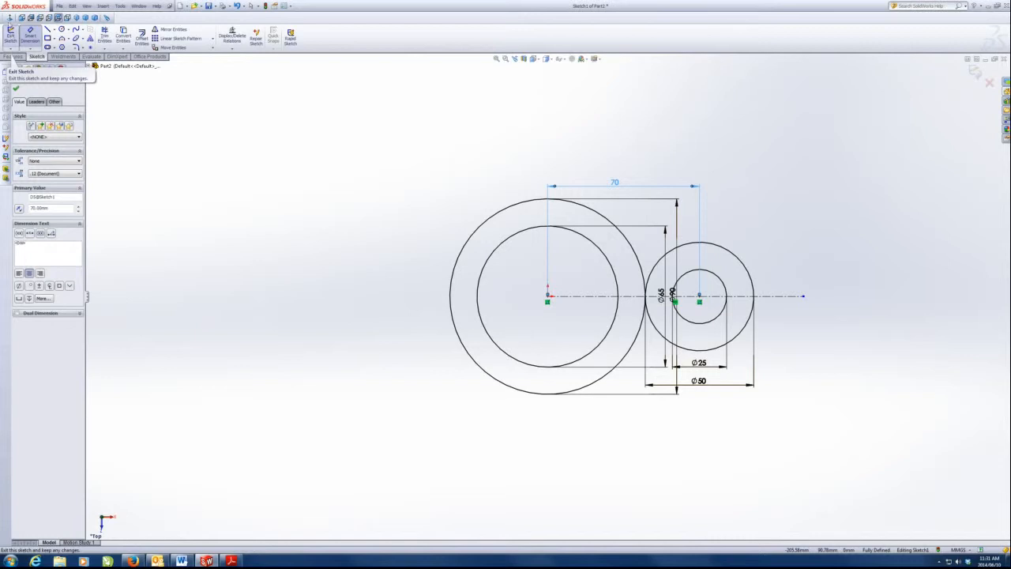
Step: Power-trim the overlapping arcs so the tangent lines join the Ø90 and Ø50 bosses
{"action": "left_click", "coordinate": [47, 29]}
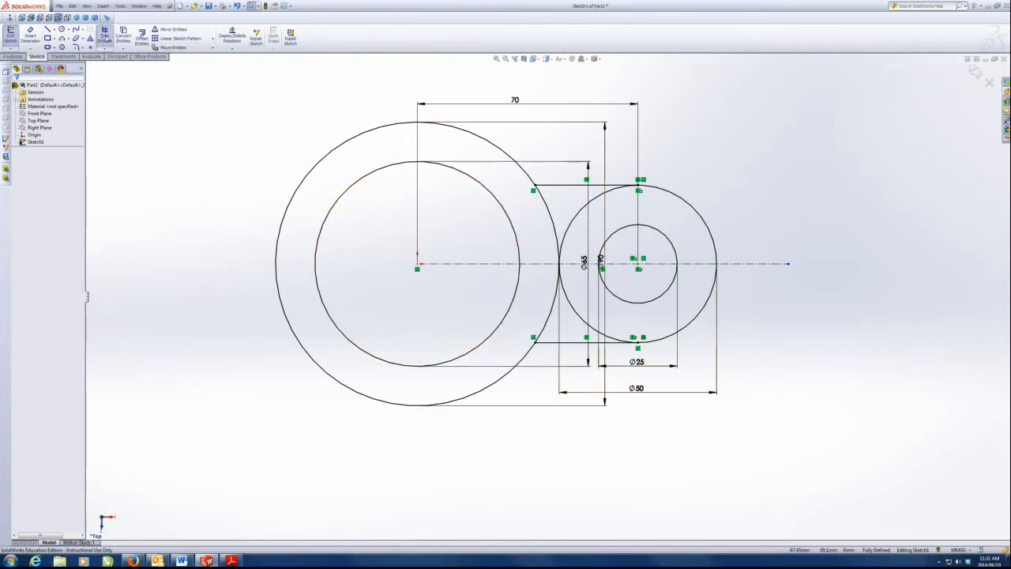
{"action": "left_click", "coordinate": [103, 34]}
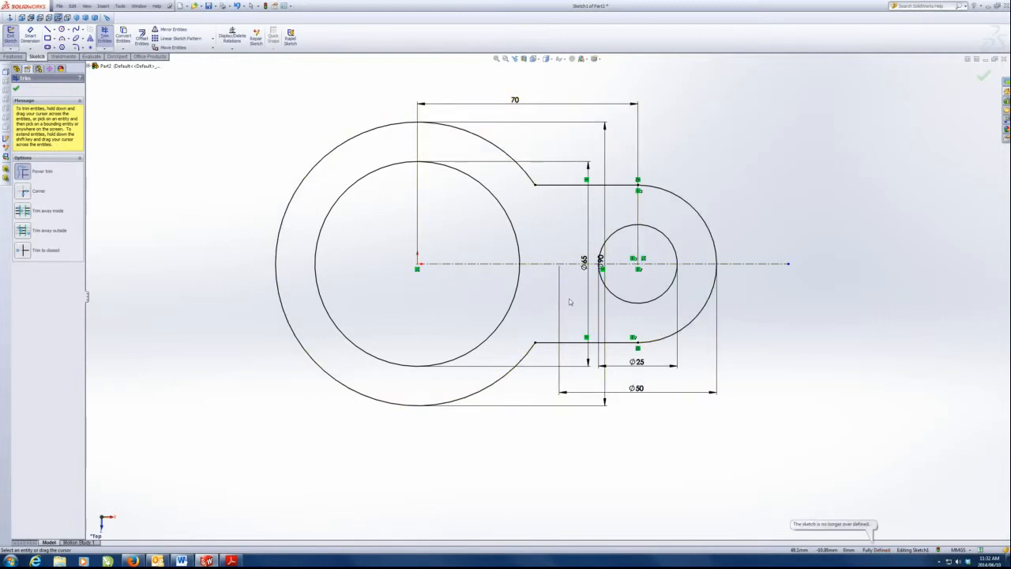
{"action": "mouse_move", "coordinate": [576, 323]}
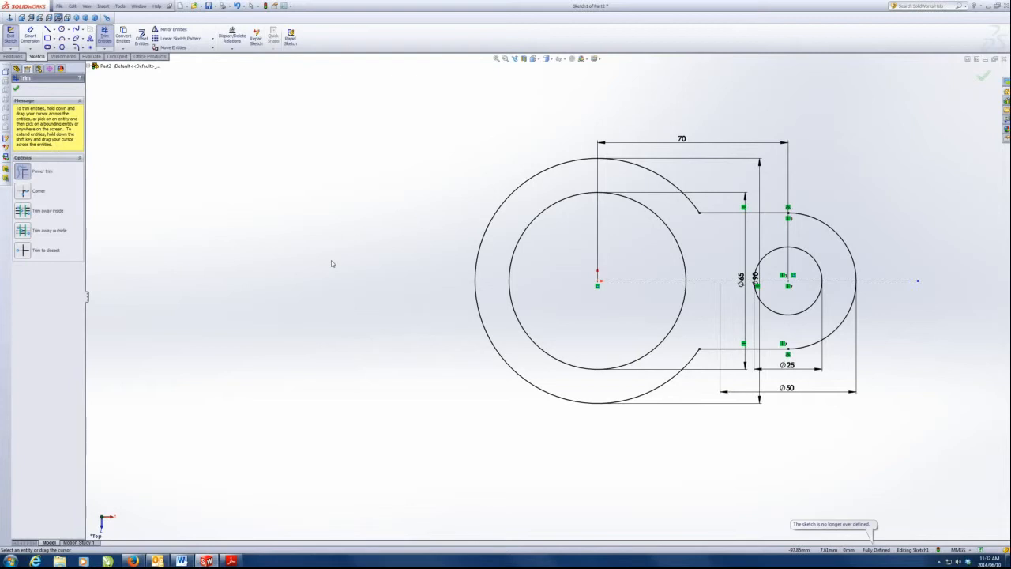
{"action": "mouse_move", "coordinate": [454, 223]}
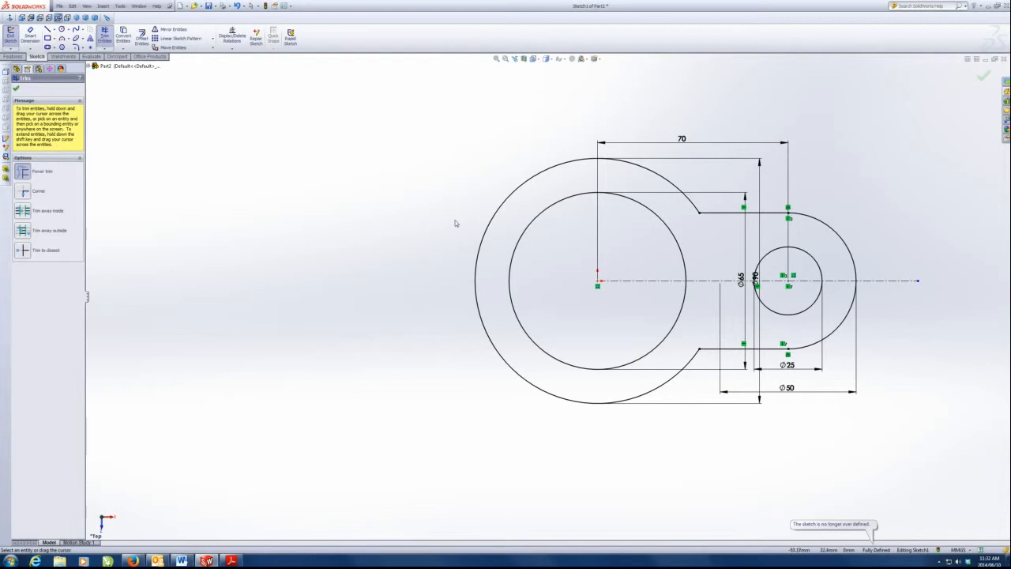
{"action": "mouse_move", "coordinate": [388, 378]}
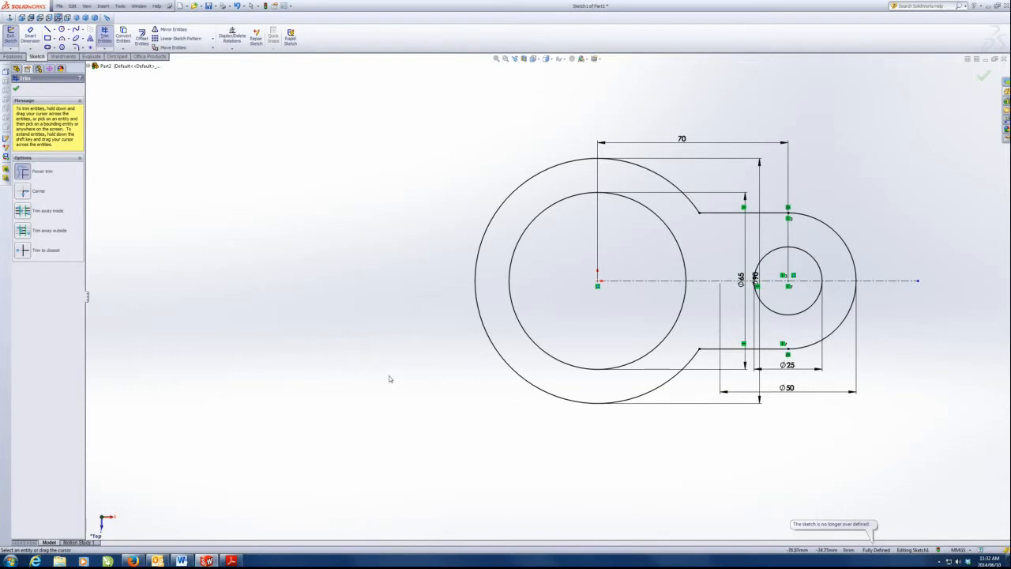
{"action": "mouse_move", "coordinate": [294, 196]}
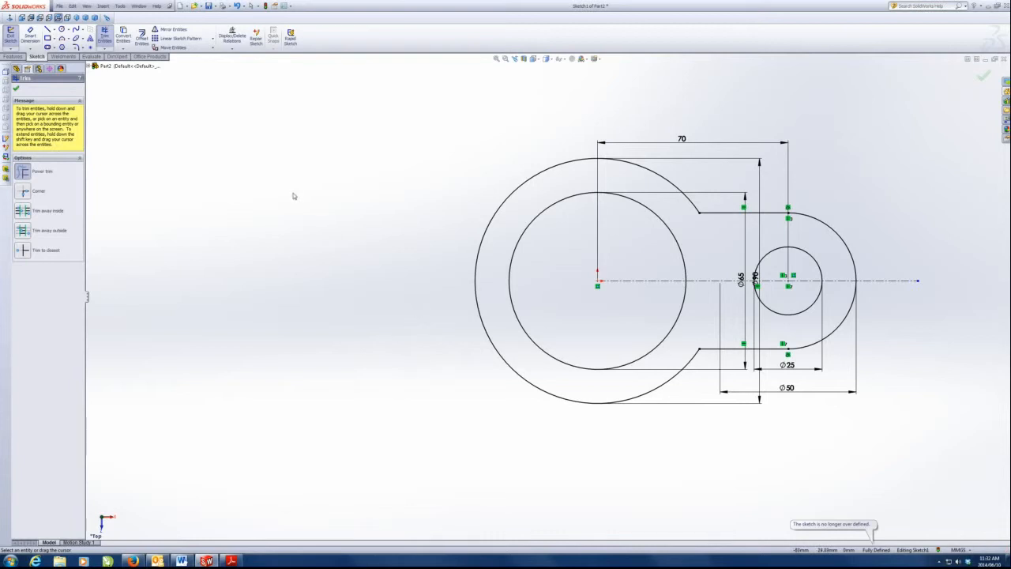
{"action": "mouse_move", "coordinate": [470, 225]}
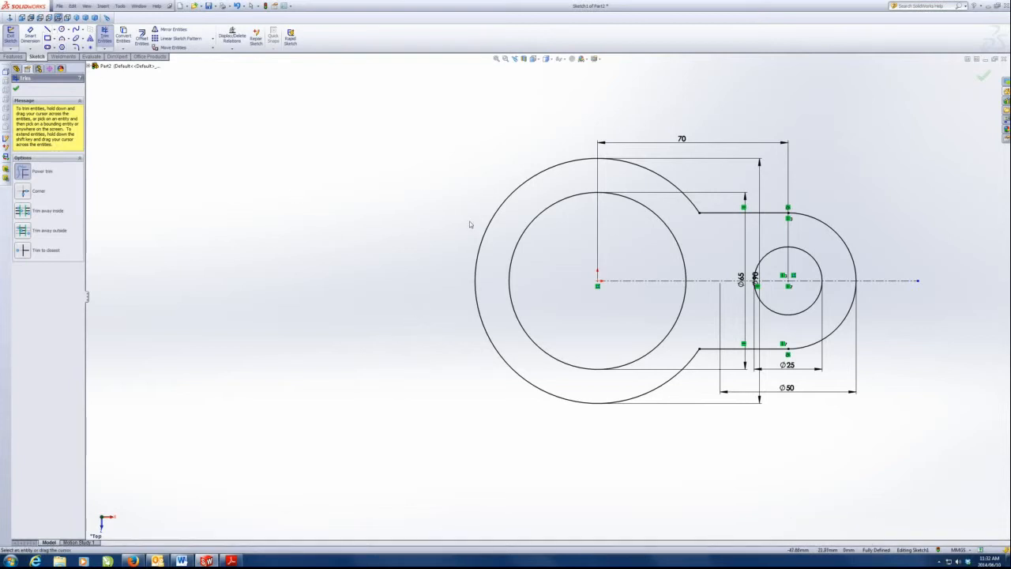
Step: Draw the horizontal arm and slot lines leftward from the Ø90 circle with closed left ends
{"action": "left_click", "coordinate": [46, 29]}
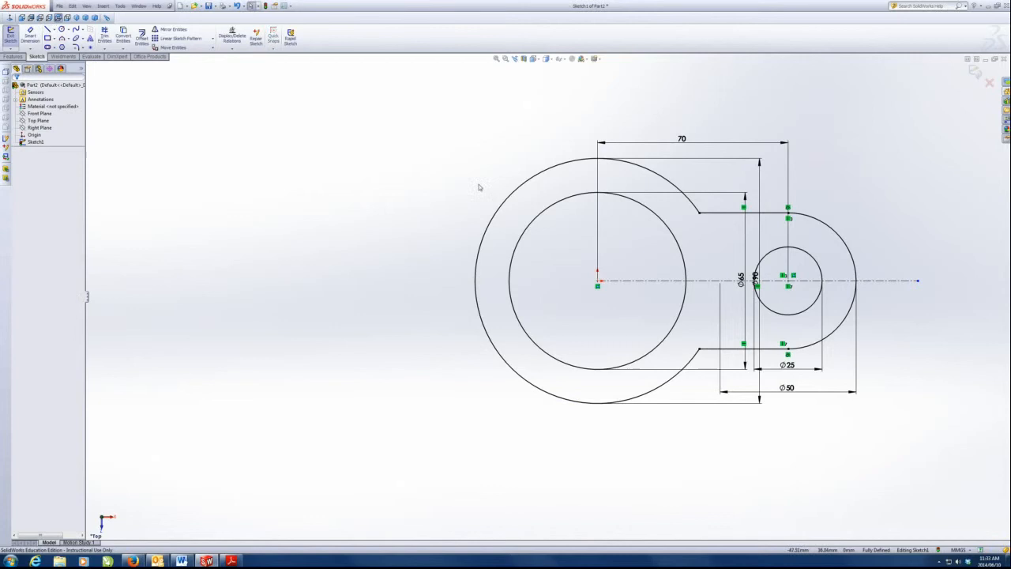
{"action": "left_click", "coordinate": [47, 29]}
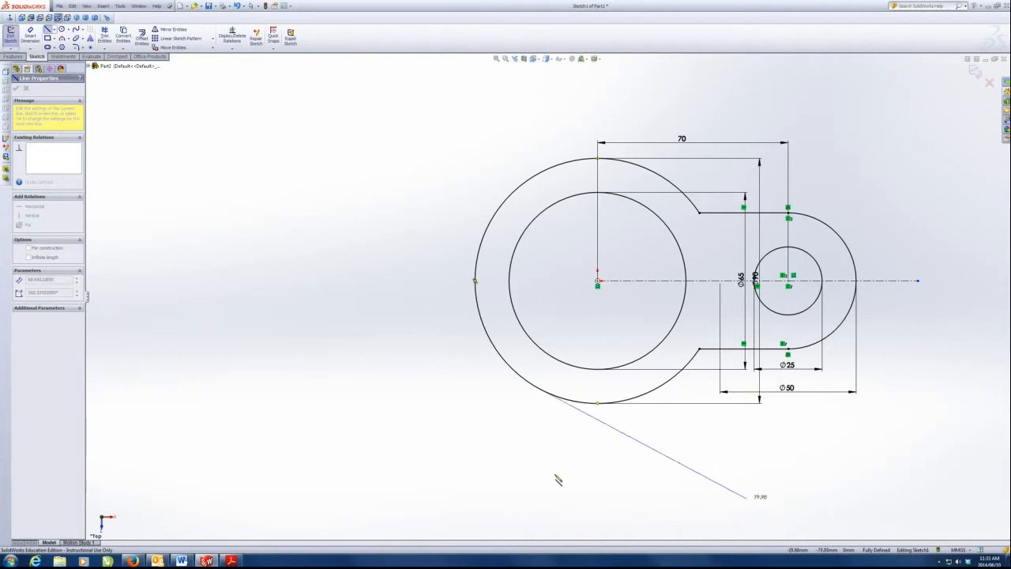
{"action": "left_click", "coordinate": [503, 212]}
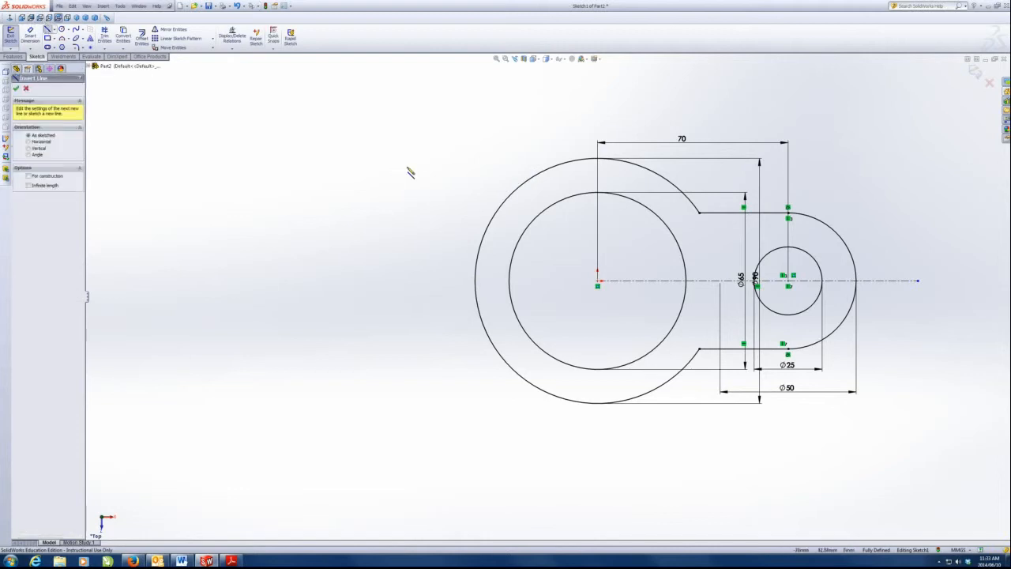
{"action": "mouse_move", "coordinate": [318, 225]}
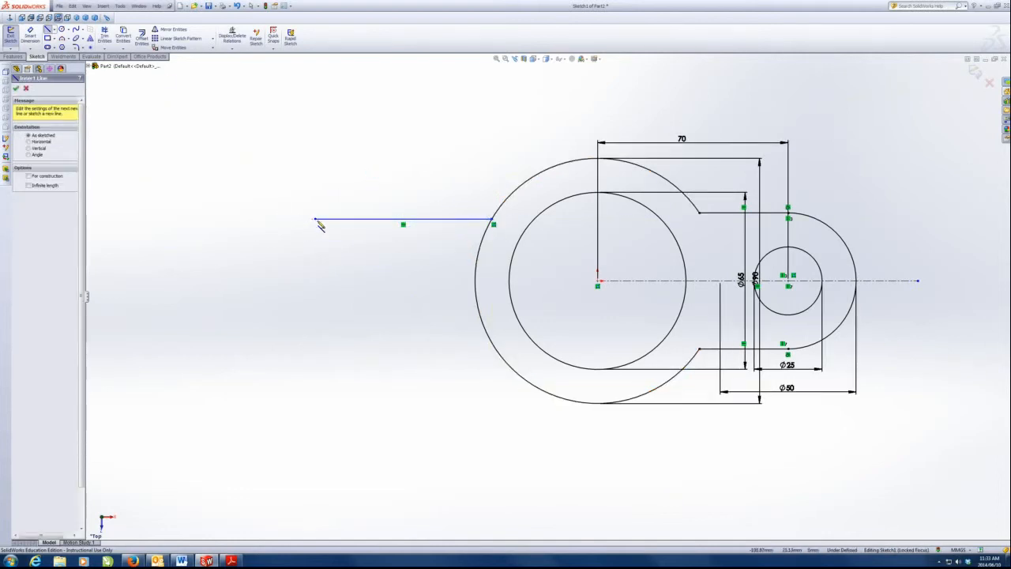
{"action": "left_click", "coordinate": [316, 219]}
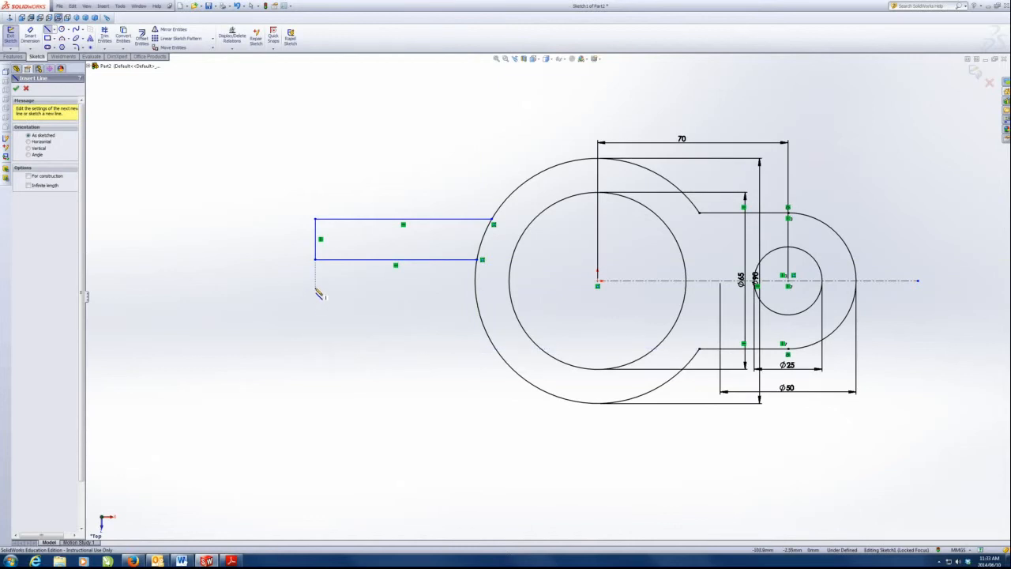
{"action": "left_click", "coordinate": [480, 299]}
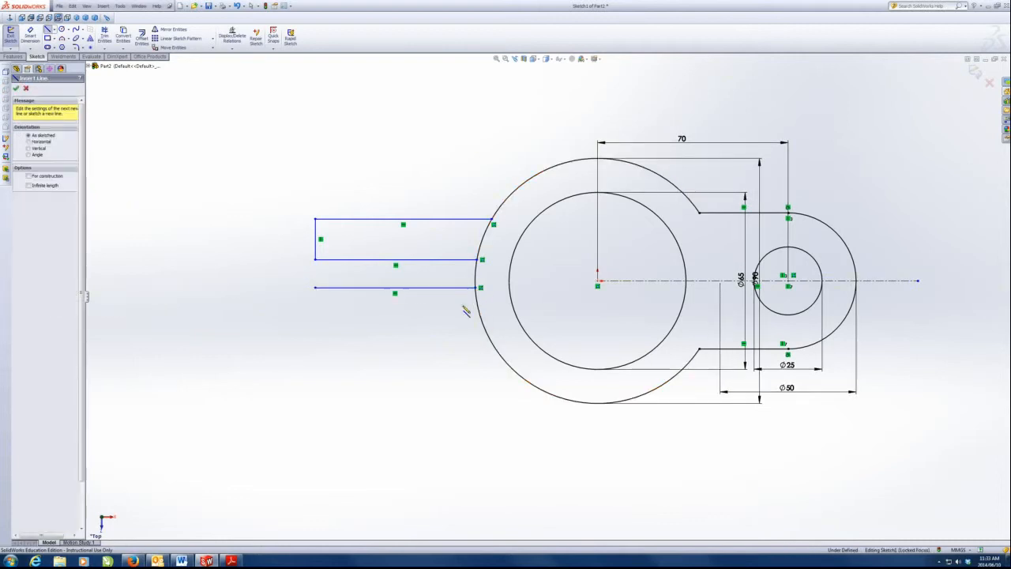
{"action": "left_click", "coordinate": [316, 289]}
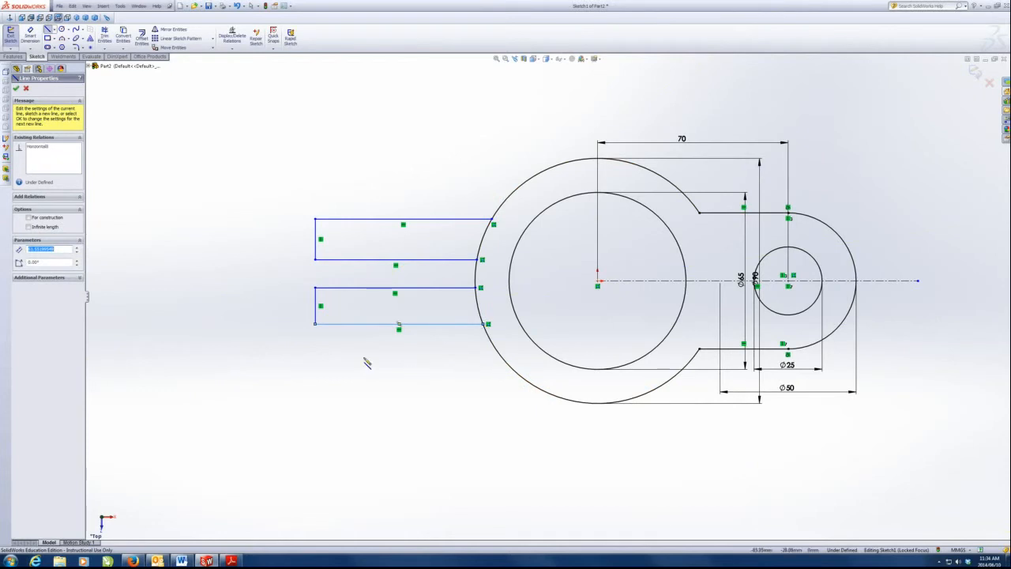
{"action": "mouse_move", "coordinate": [249, 133]}
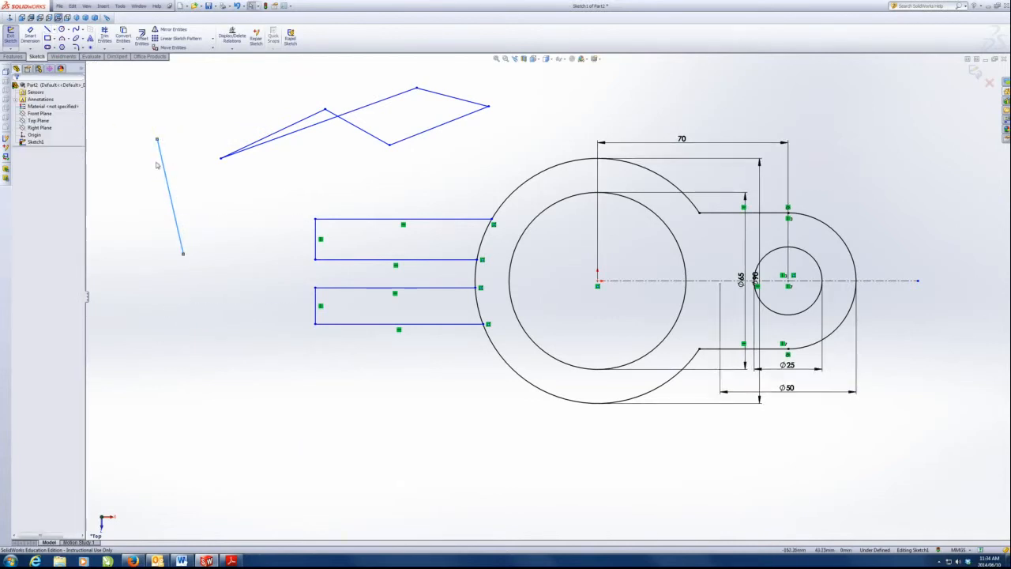
{"action": "mouse_move", "coordinate": [255, 213]}
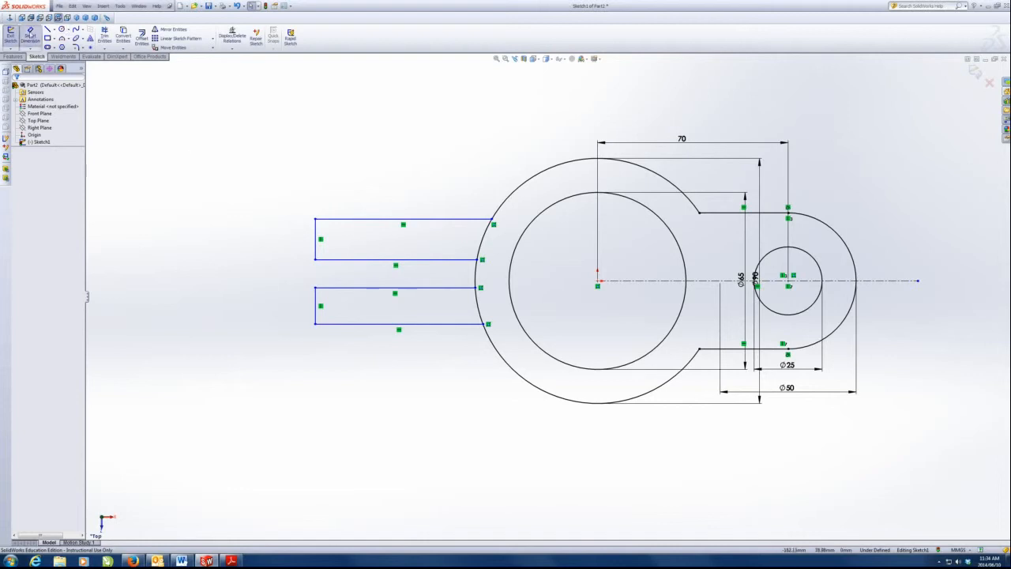
Step: Dimension the arm 56 mm wide and centre its outer edges about the centreline
{"action": "left_click", "coordinate": [403, 220]}
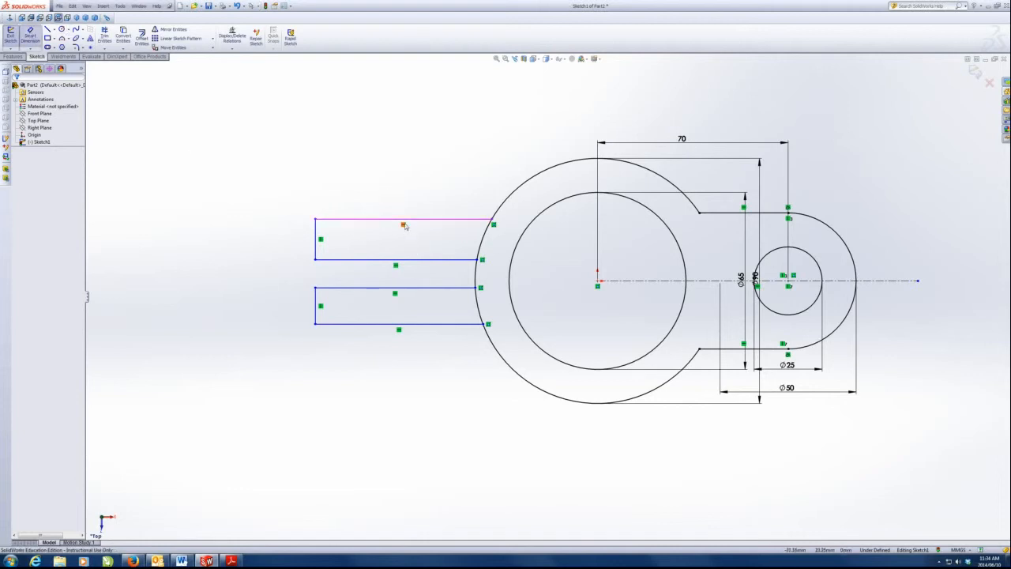
{"action": "left_click", "coordinate": [399, 322]}
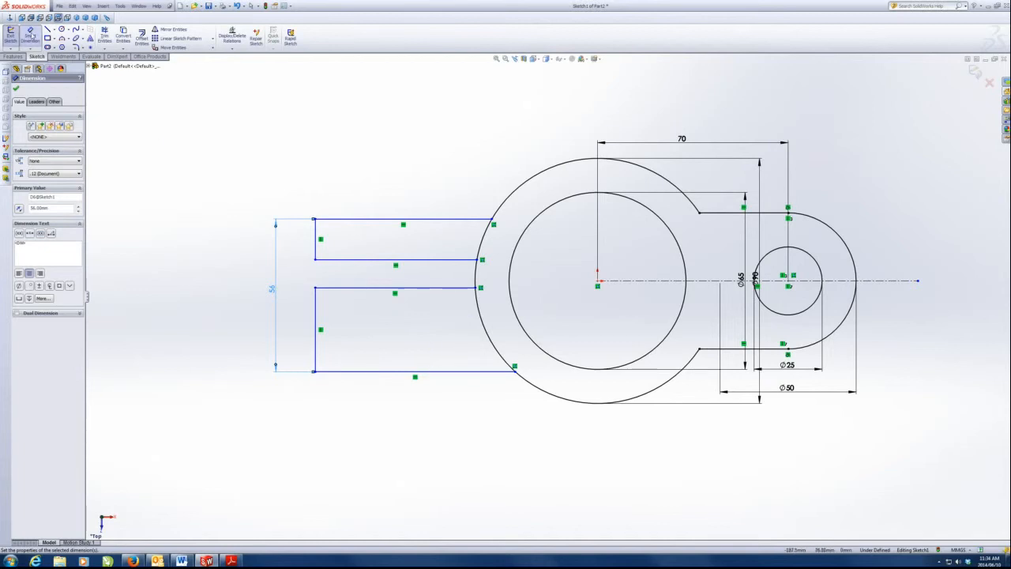
{"action": "mouse_move", "coordinate": [588, 256]}
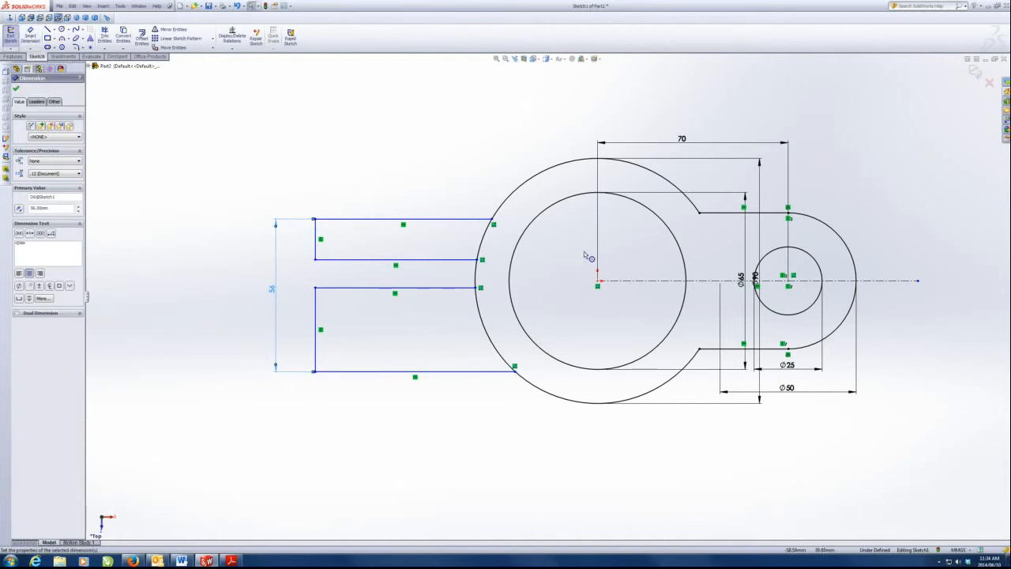
{"action": "left_click", "coordinate": [403, 220]}
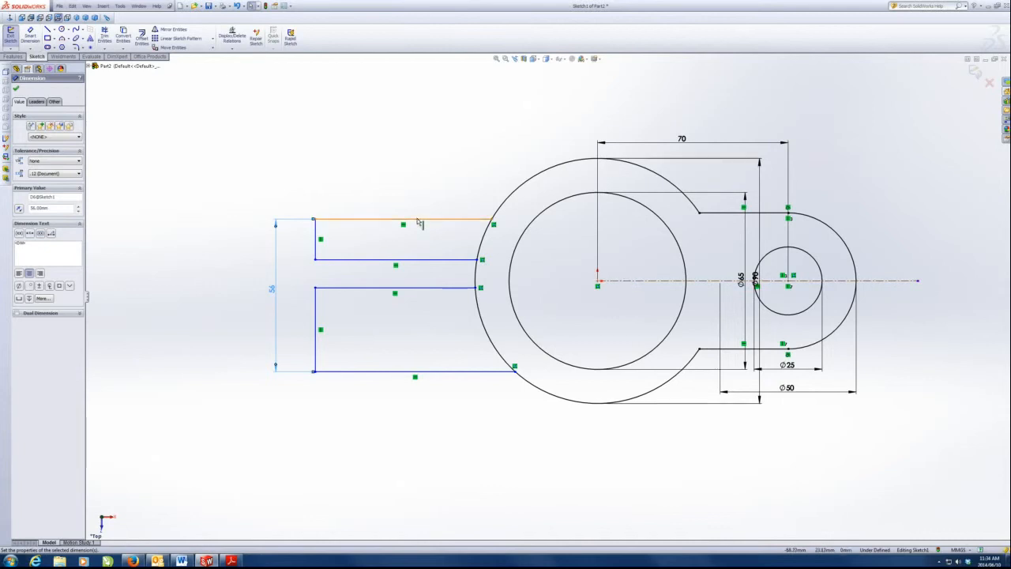
{"action": "left_click", "coordinate": [403, 220]}
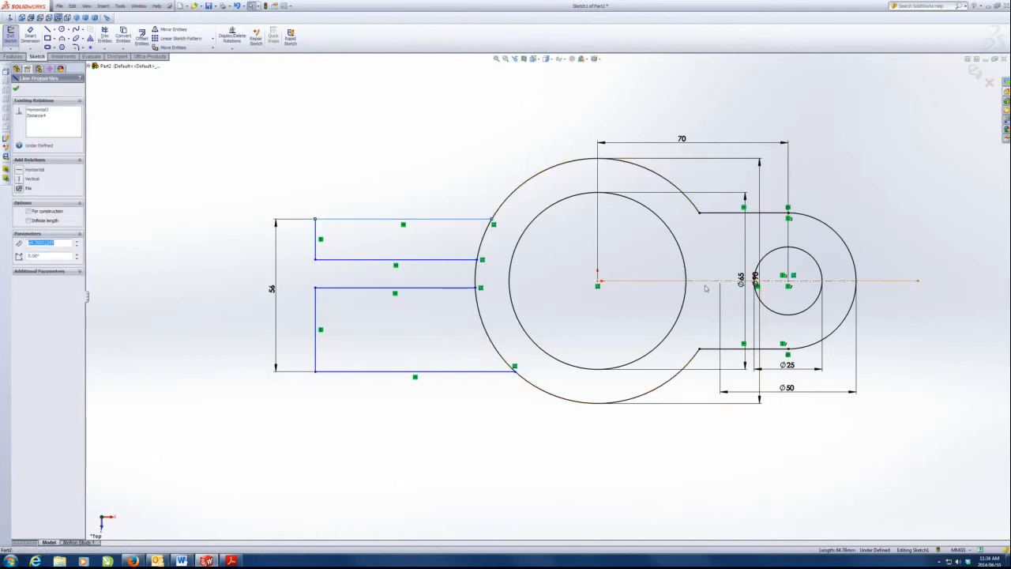
{"action": "left_click", "coordinate": [414, 371]}
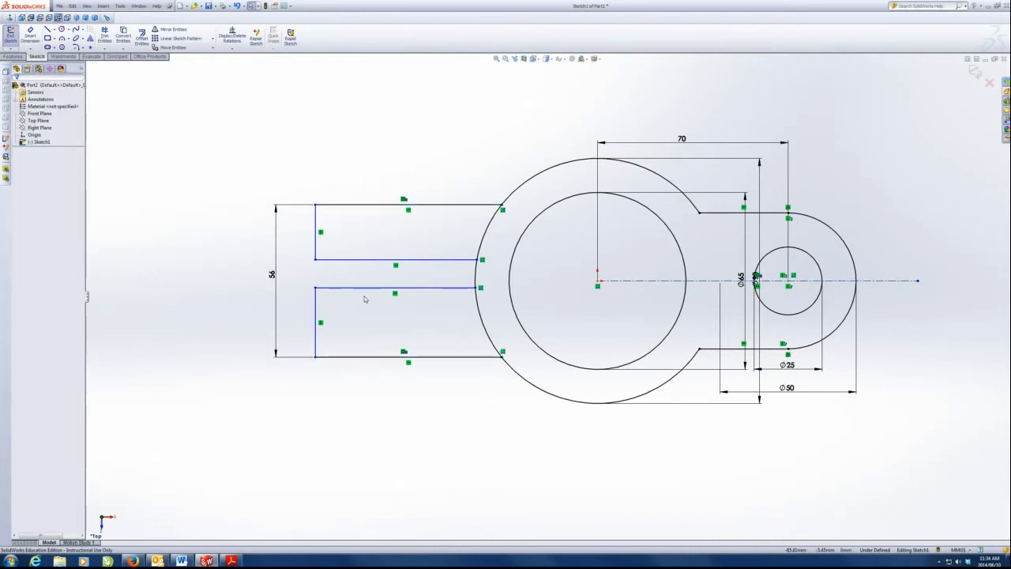
Step: Make the two inner slot lines symmetric about the centreline
{"action": "left_click", "coordinate": [394, 259]}
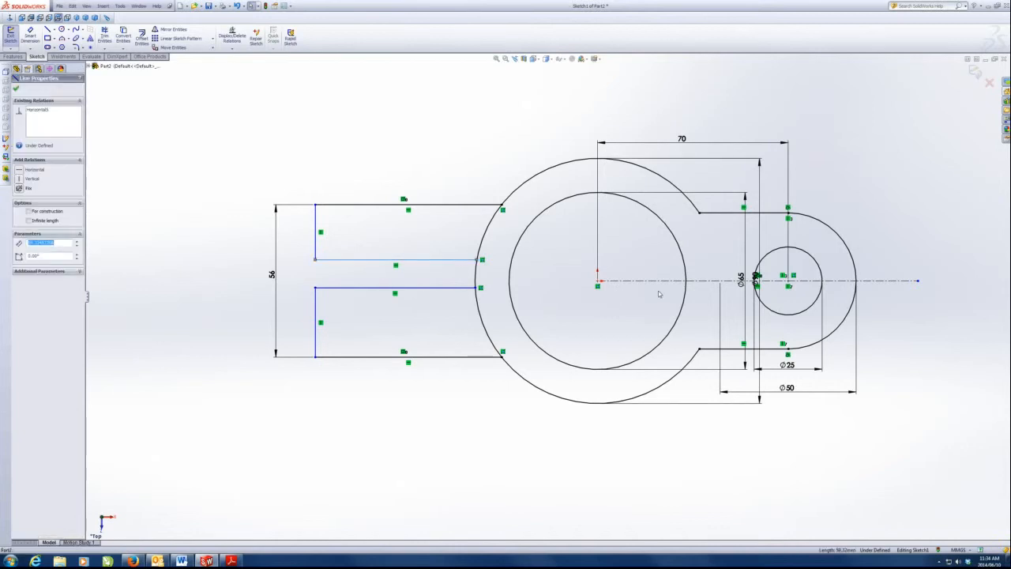
{"action": "left_click", "coordinate": [395, 287]}
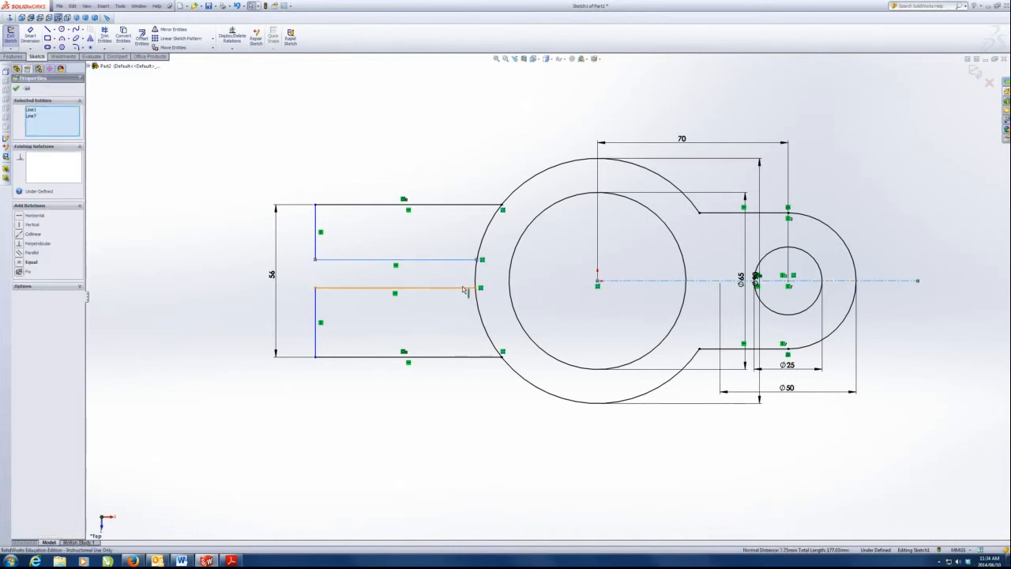
{"action": "left_click", "coordinate": [395, 288]}
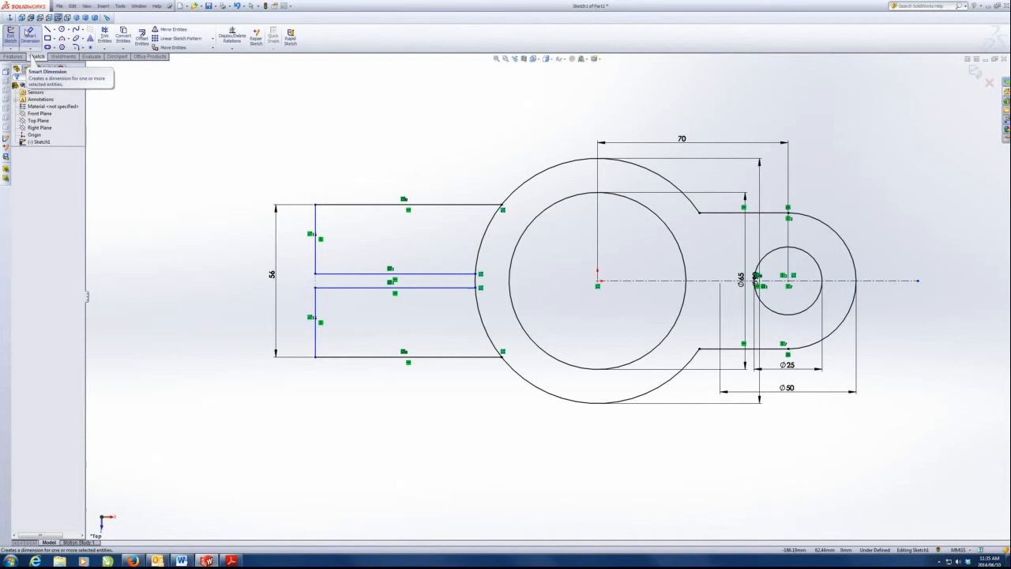
Step: Dimension the slot gap 6 mm and the slot's left end 85 mm from the large boss centre
{"action": "left_click", "coordinate": [395, 279]}
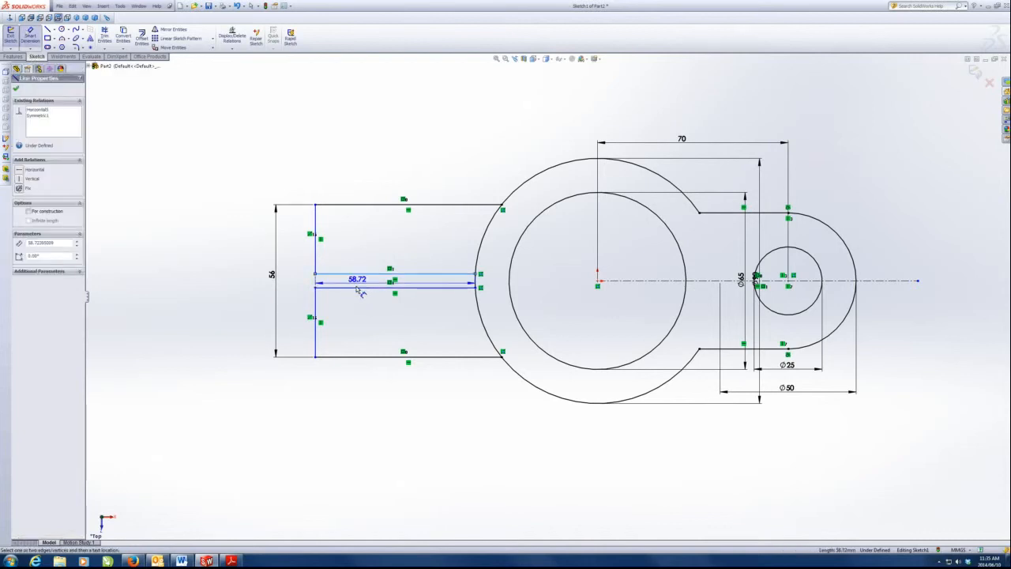
{"action": "double_click", "coordinate": [356, 280]}
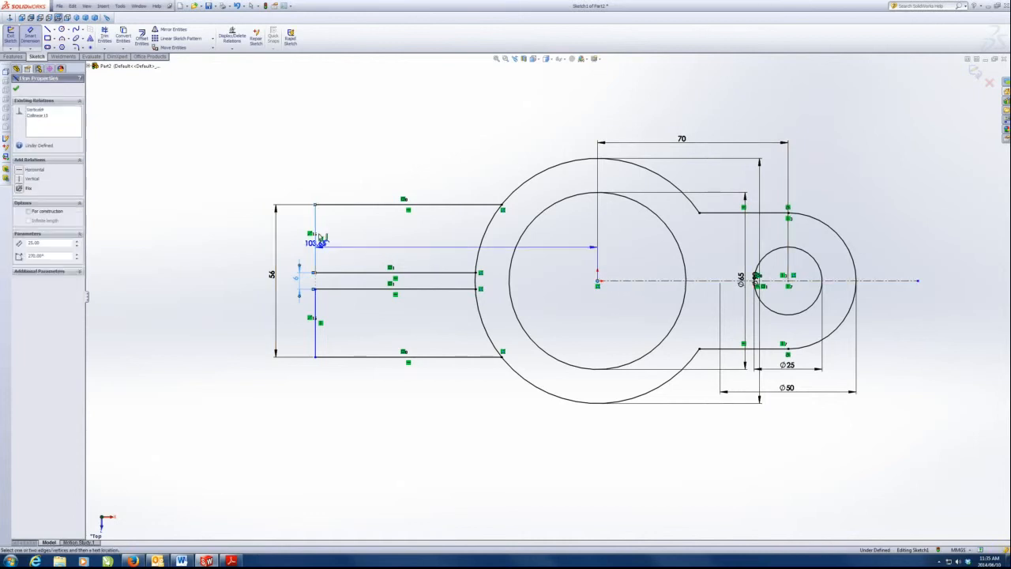
{"action": "left_click", "coordinate": [314, 243]}
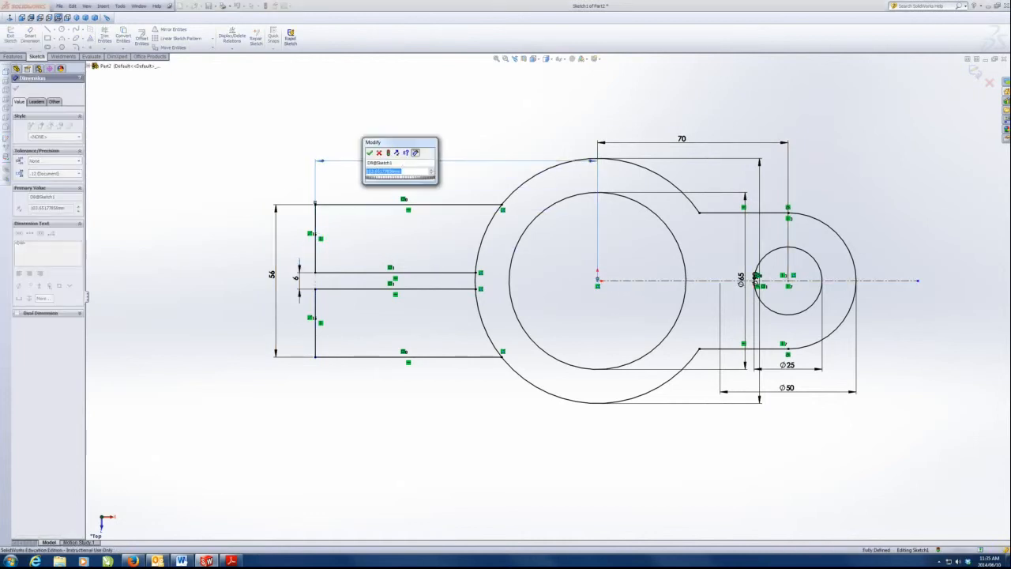
{"action": "left_click", "coordinate": [369, 152]}
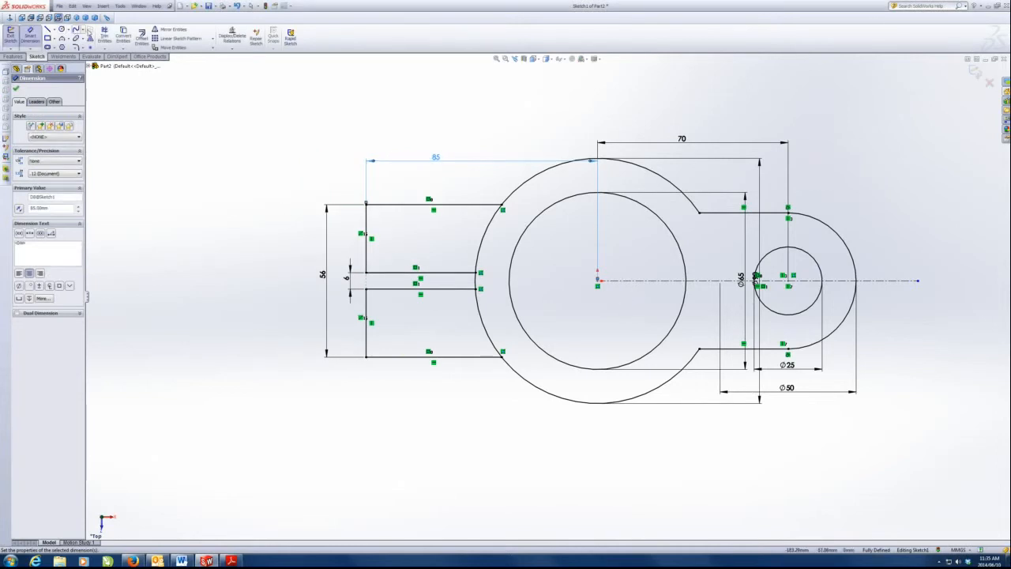
Step: Trim the Ø90 arc inside the arm and make the slot line ends coincident with the Ø65 circle
{"action": "left_click", "coordinate": [104, 33]}
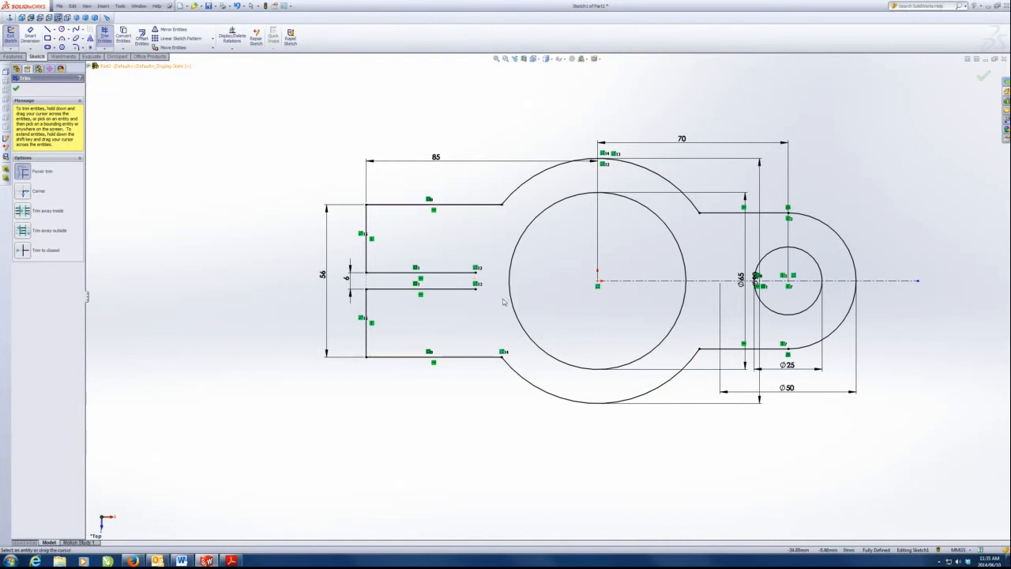
{"action": "left_click", "coordinate": [15, 76]}
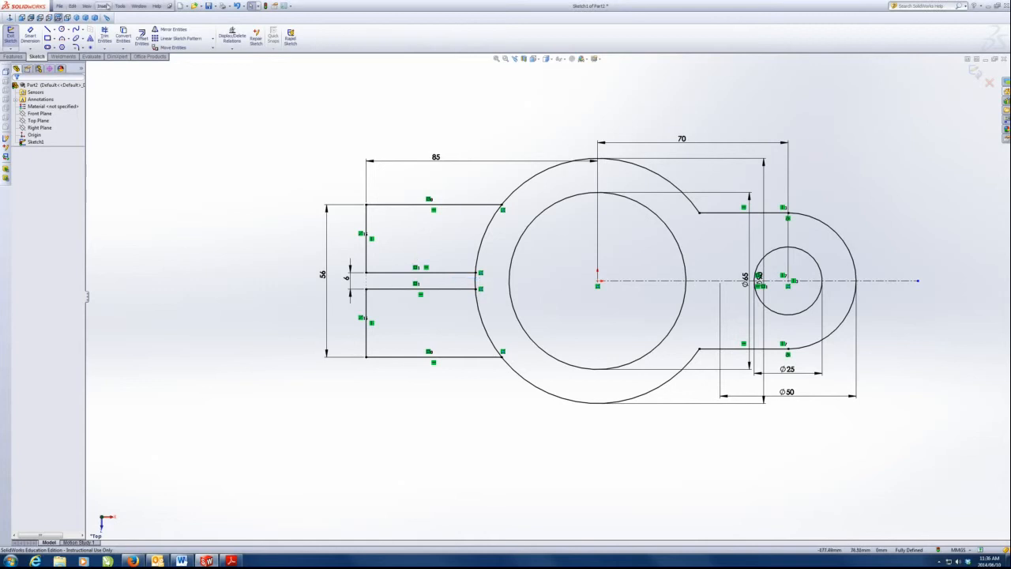
{"action": "left_click", "coordinate": [105, 34]}
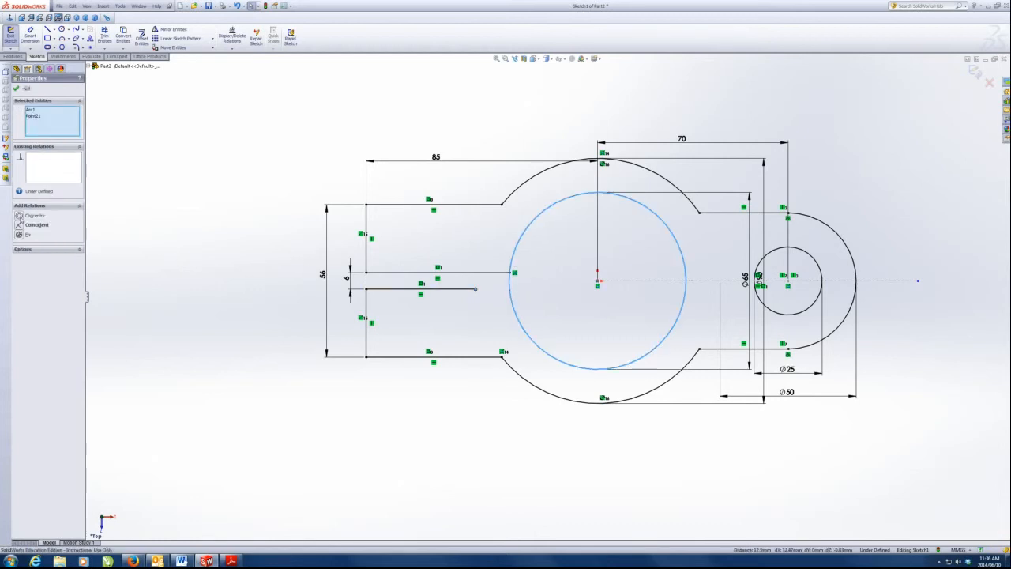
{"action": "left_click", "coordinate": [15, 88]}
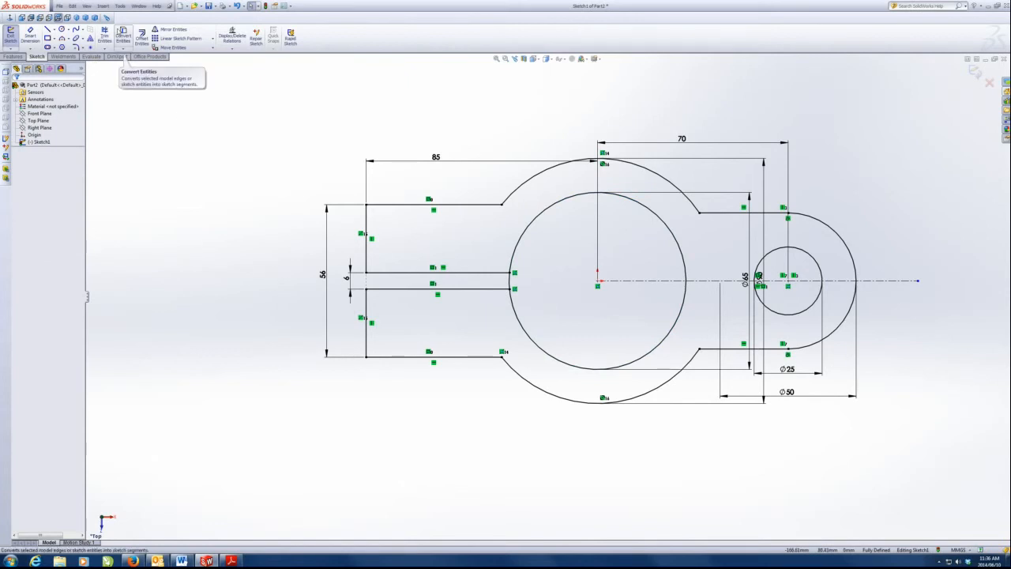
{"action": "left_click", "coordinate": [103, 34]}
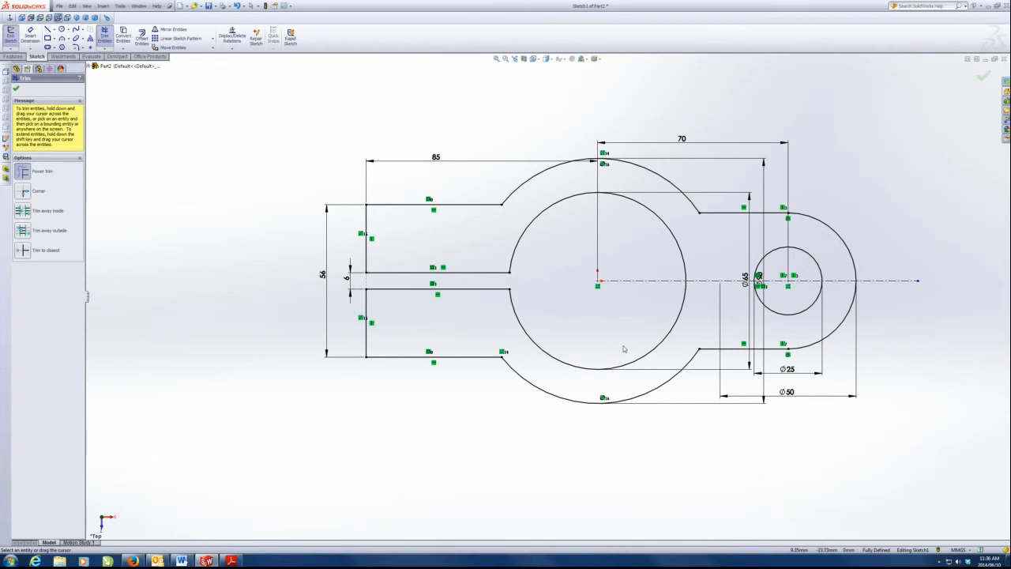
{"action": "mouse_move", "coordinate": [631, 361]}
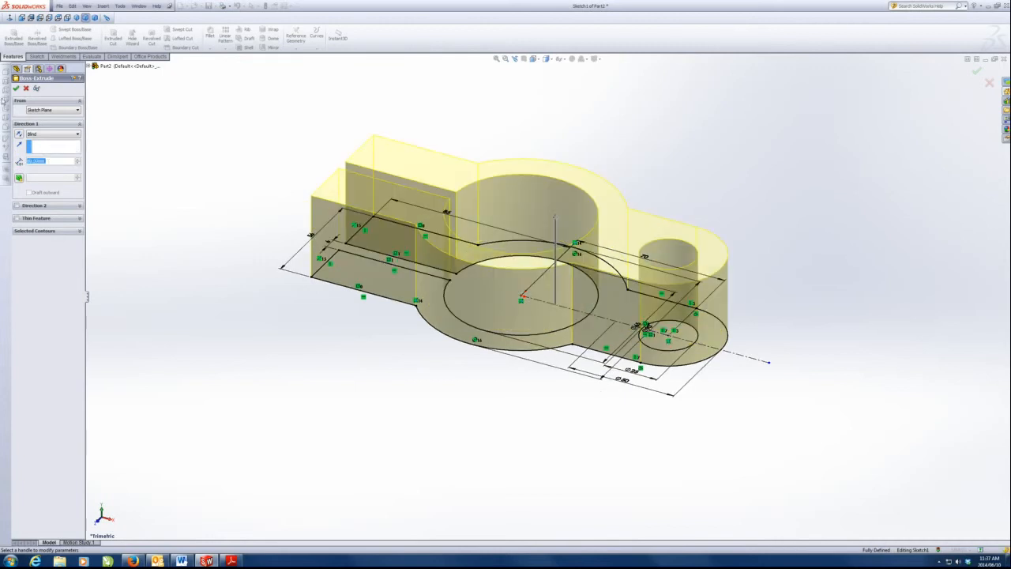
Step: Accept the blind Extruded Boss/Base of the clamp sketch
{"action": "left_click", "coordinate": [16, 88]}
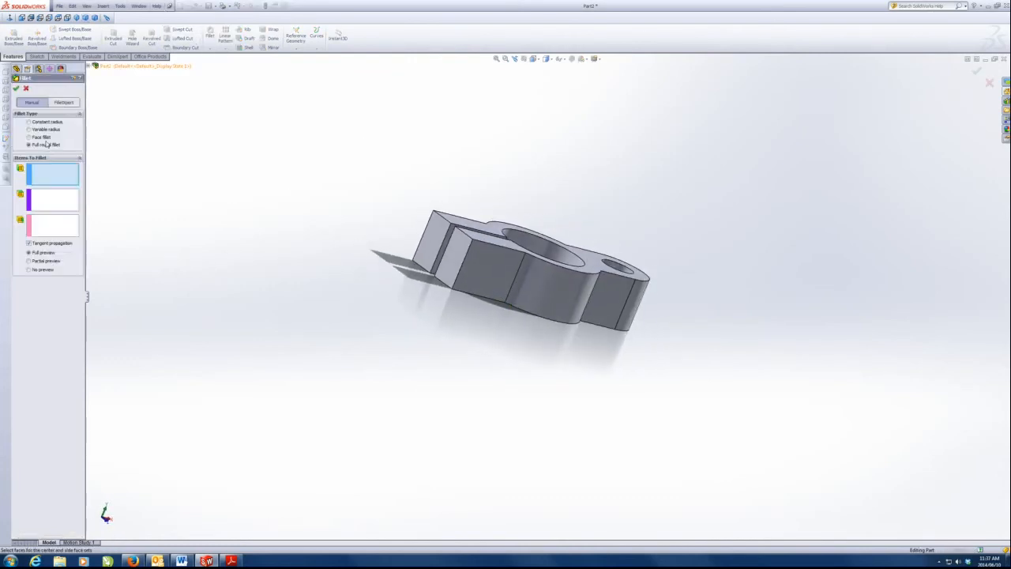
Step: Apply a full round fillet to the arm end using top, end and bottom faces
{"action": "left_click", "coordinate": [514, 229]}
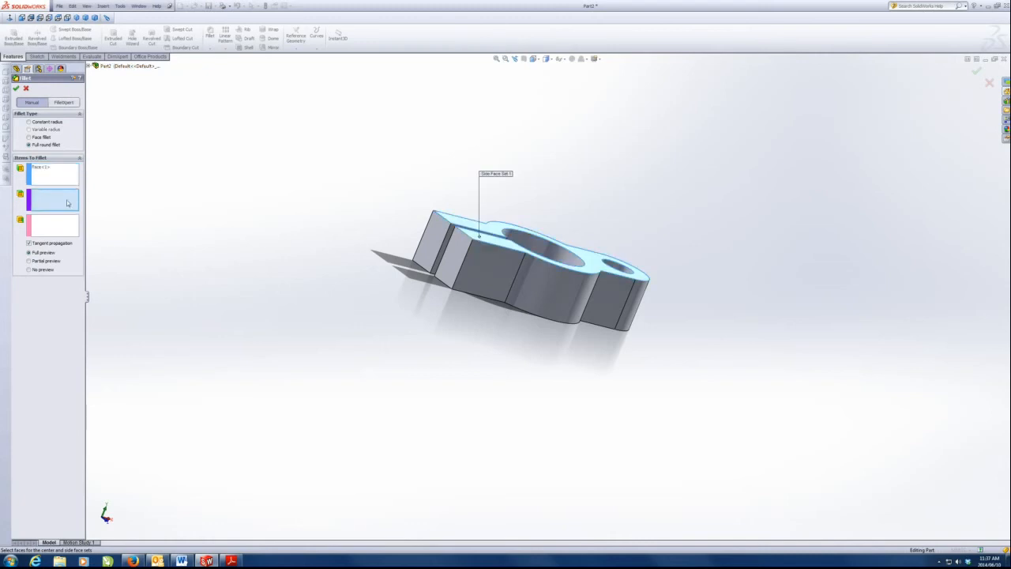
{"action": "left_click", "coordinate": [454, 253]}
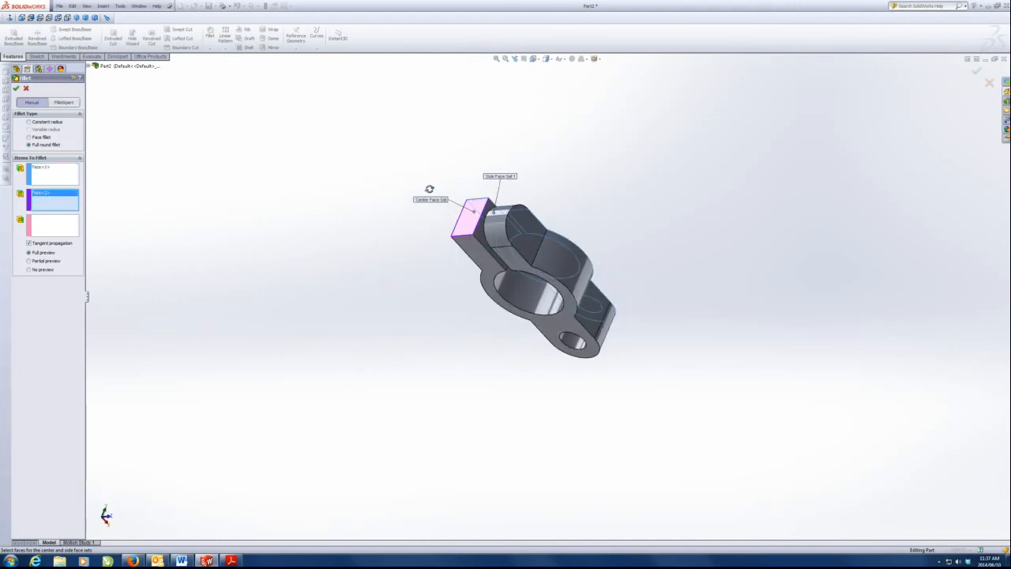
{"action": "left_click", "coordinate": [485, 229]}
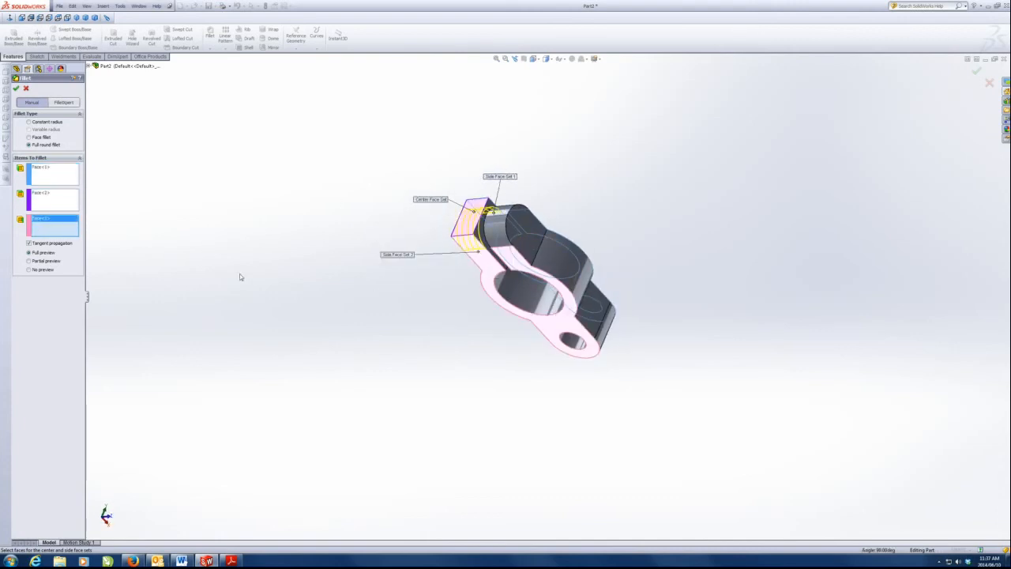
{"action": "left_click", "coordinate": [16, 88]}
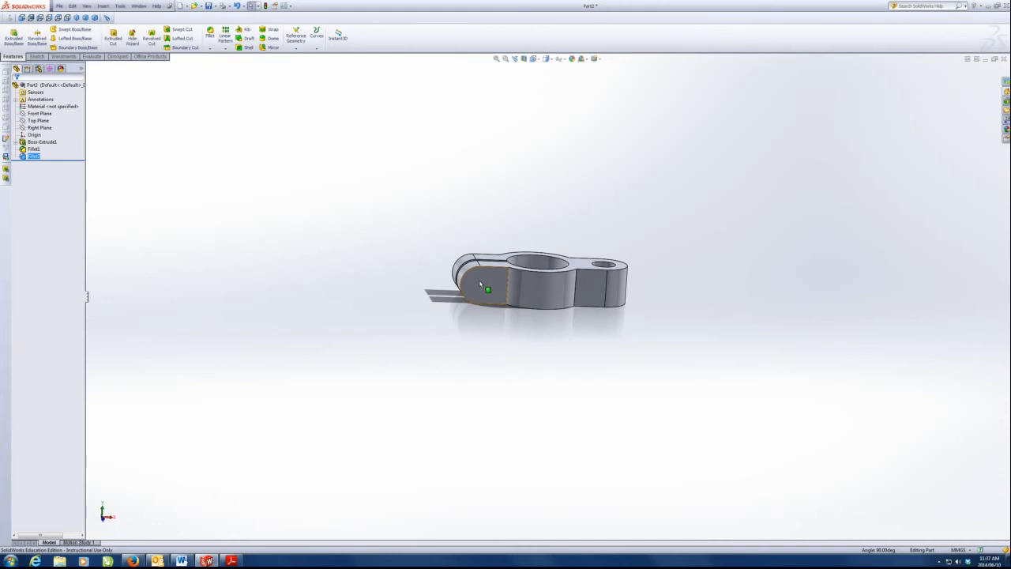
Step: Sketch and size the hole circle on the arm's flat side face
{"action": "left_click", "coordinate": [487, 288]}
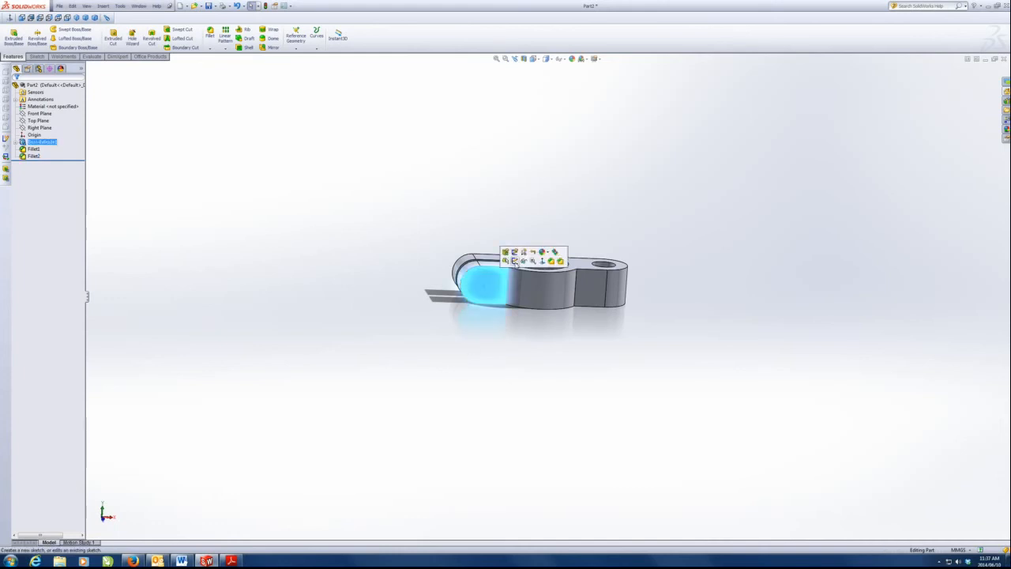
{"action": "left_click", "coordinate": [505, 251]}
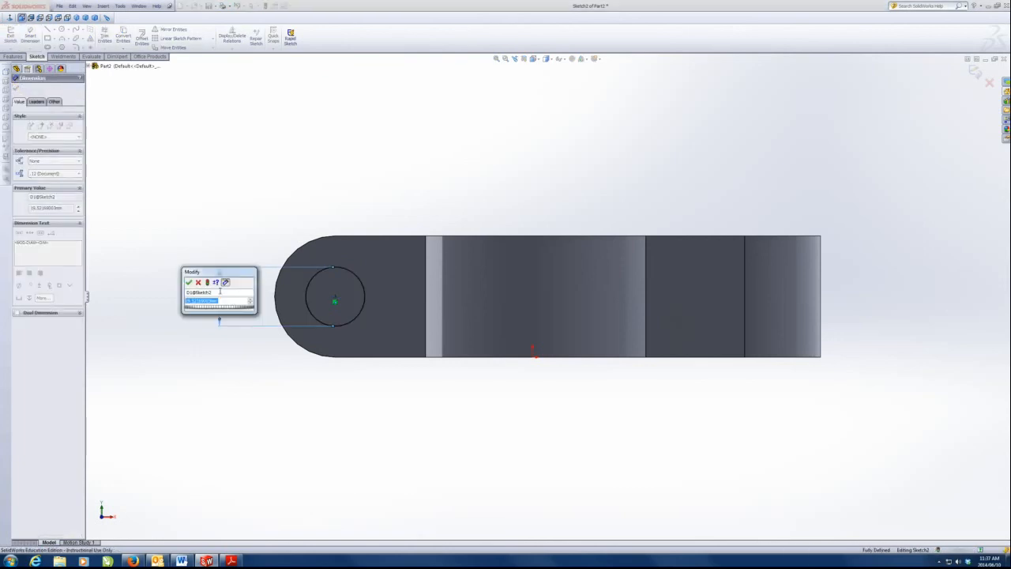
{"action": "left_click", "coordinate": [188, 282]}
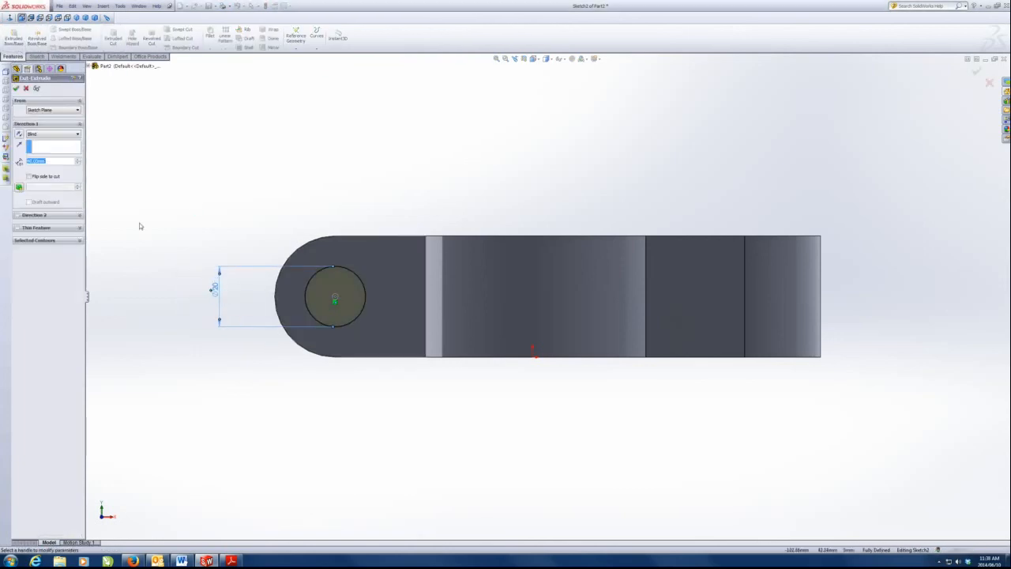
Step: Cut the circle as a Through All Extruded Cut across both arm ends
{"action": "left_click", "coordinate": [75, 134]}
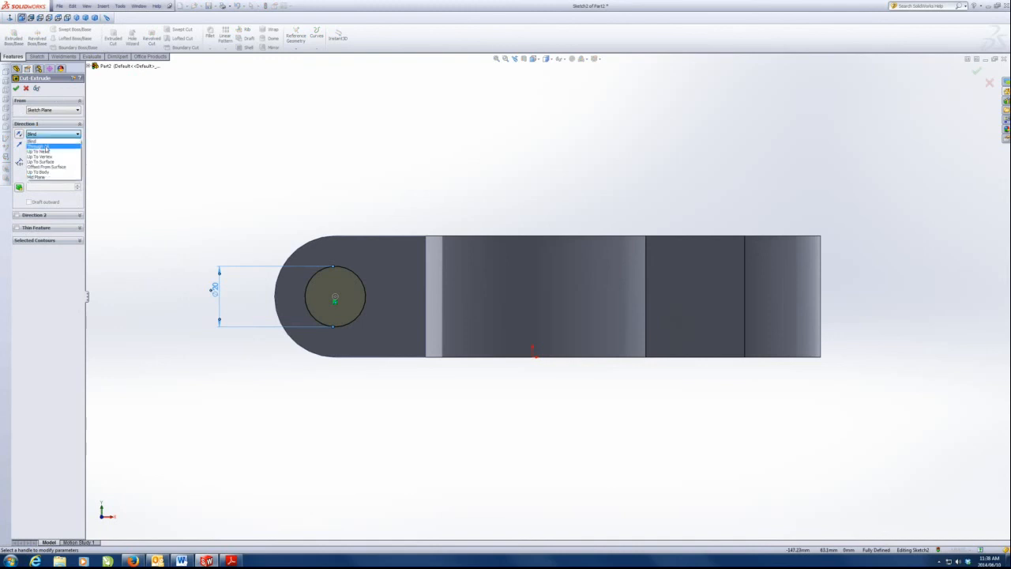
{"action": "left_click", "coordinate": [41, 147]}
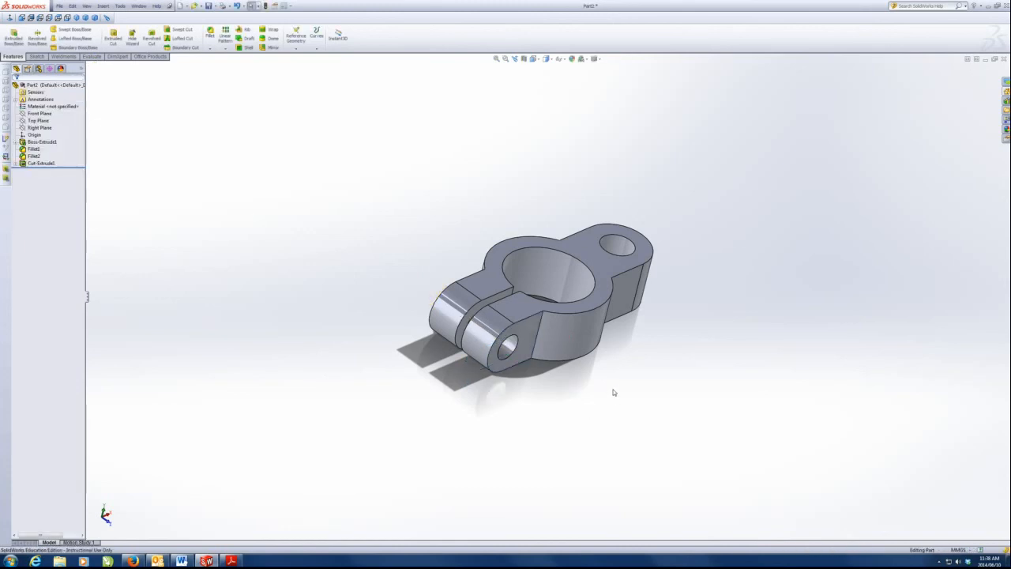
{"action": "left_click", "coordinate": [36, 56]}
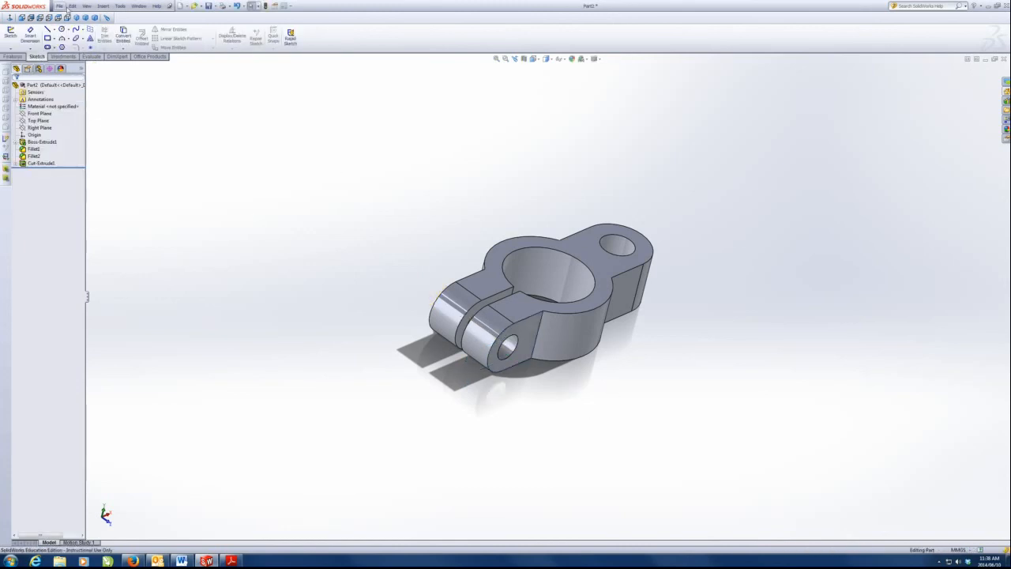